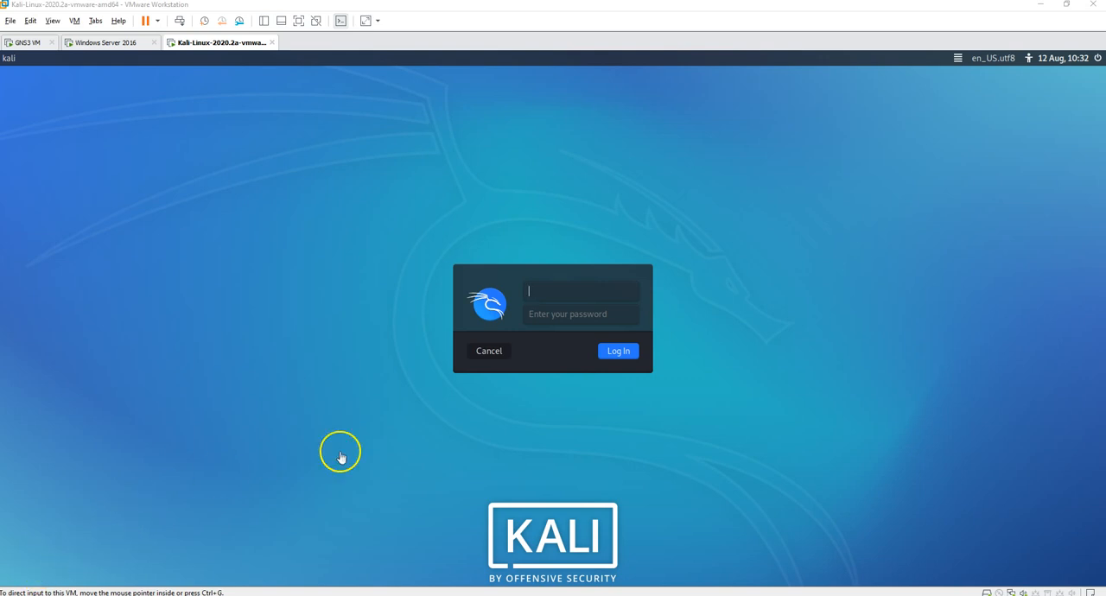
mouse_move(539, 291)
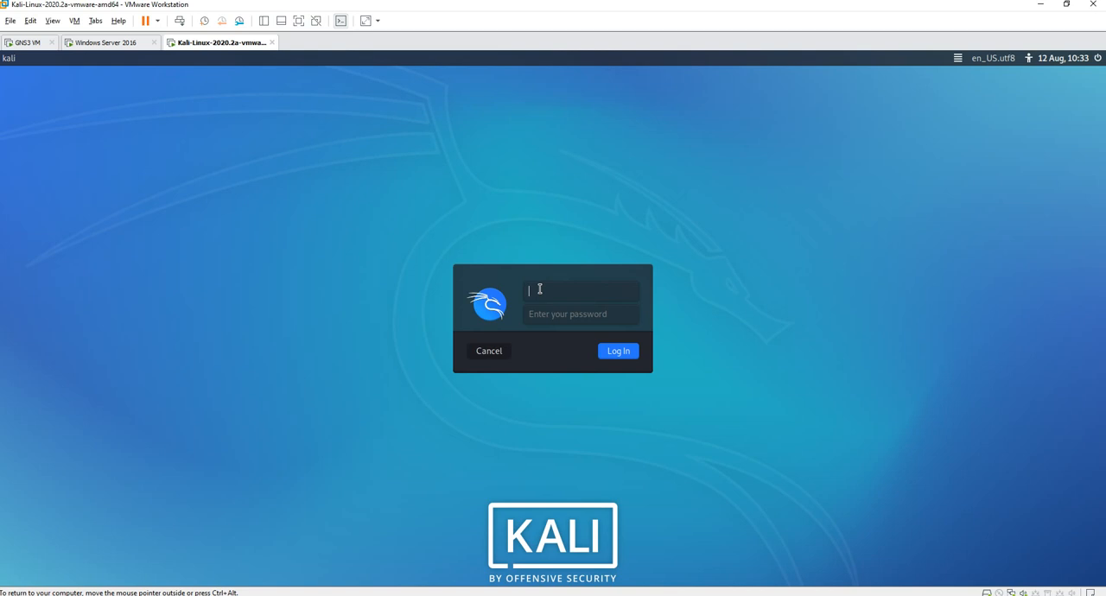
- Log in to the Kali VM as user kali with its password
type("kali")
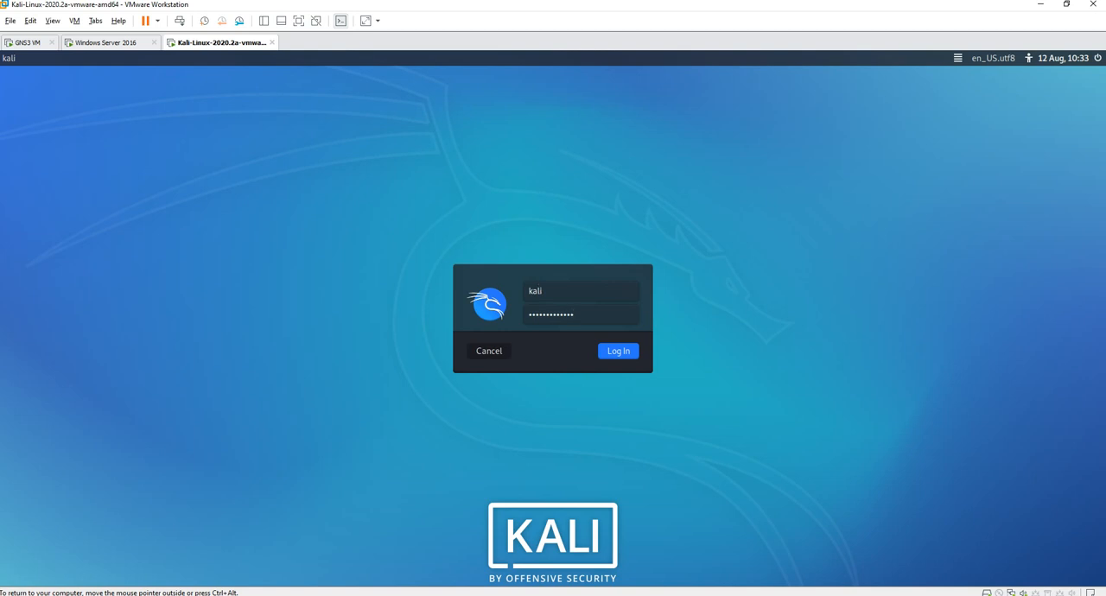
left_click(619, 351)
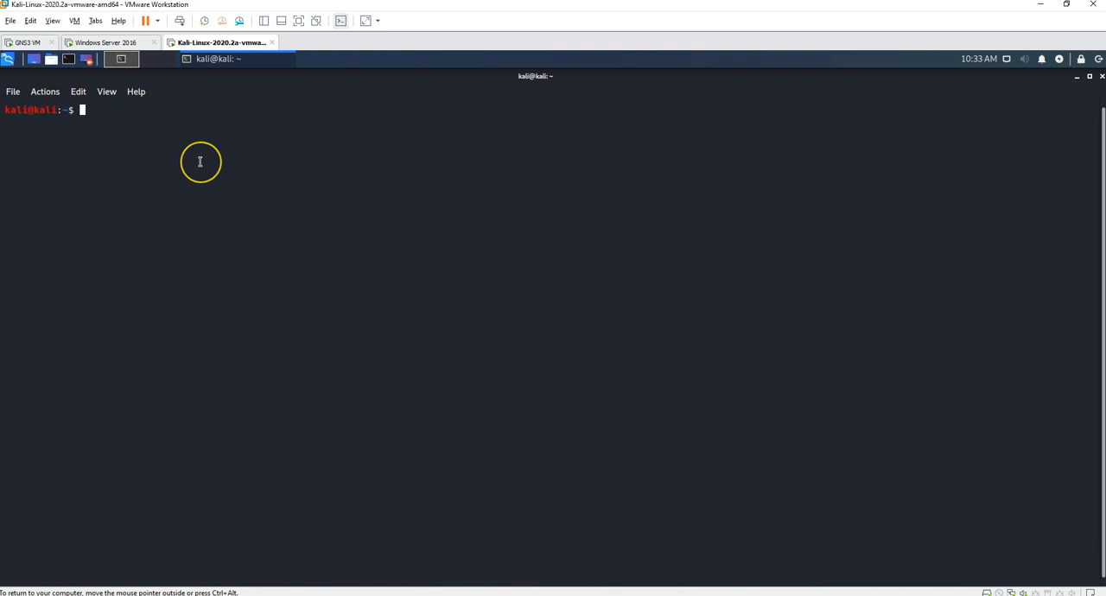
- Change the terminal directory to /etc/ssh
type("c")
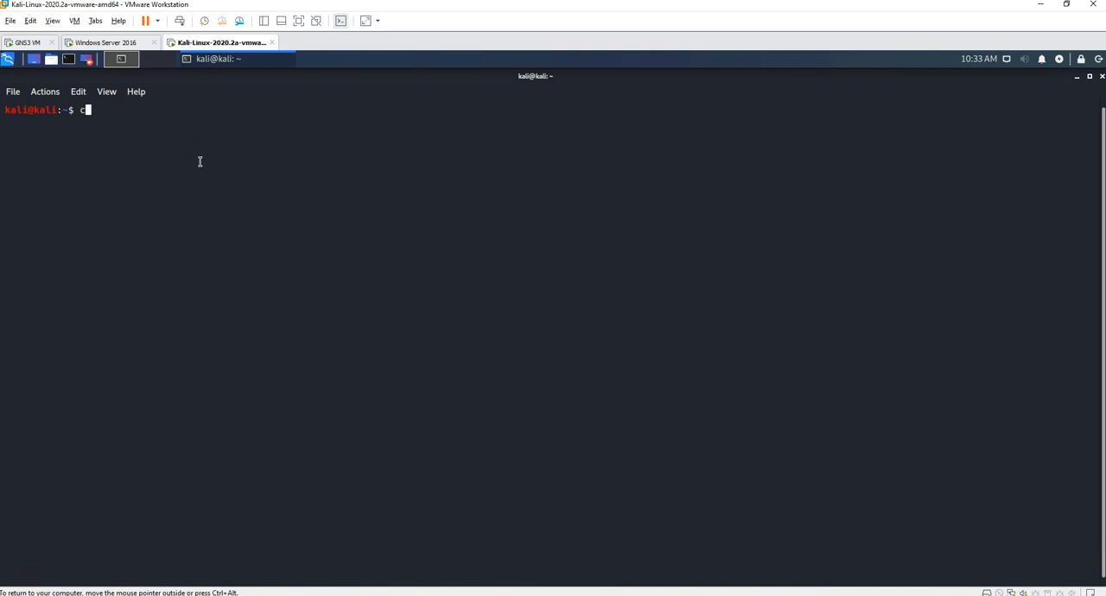
type("d /")
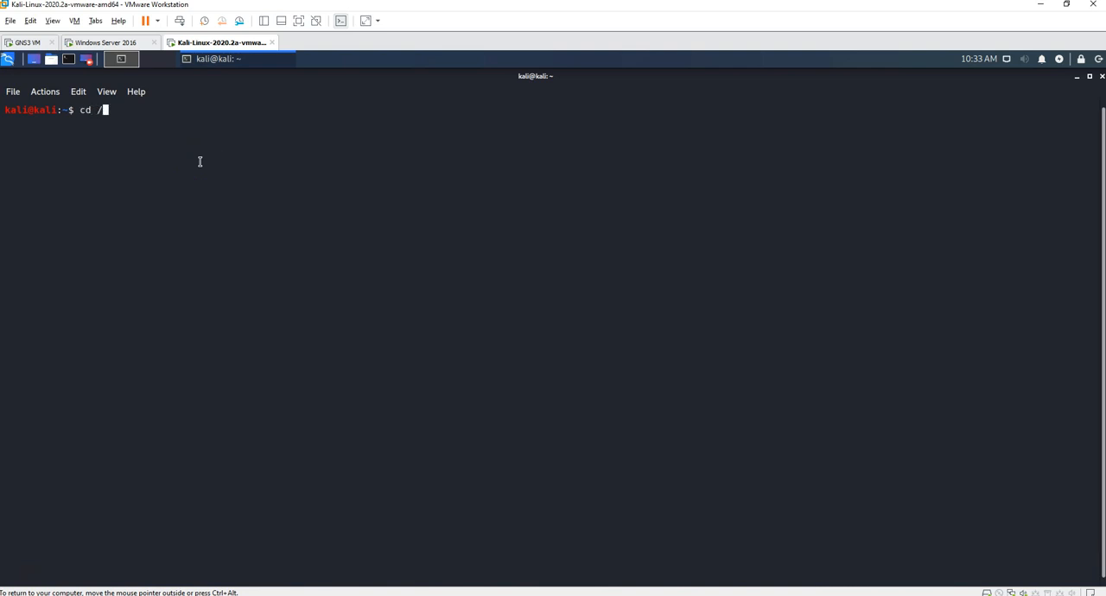
type("etc")
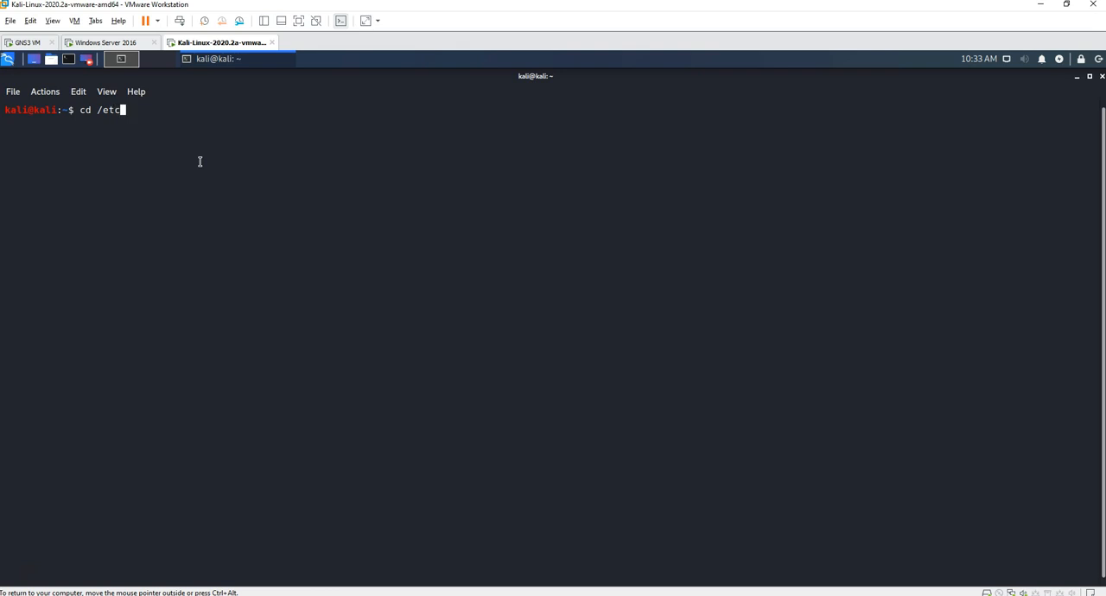
key("Return")
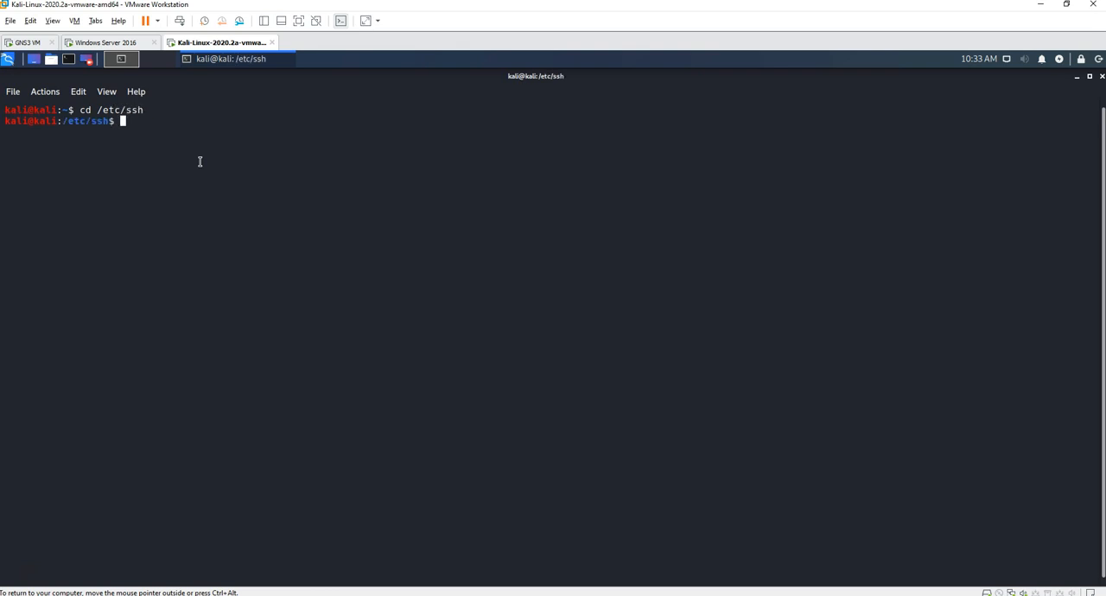
- Run ls -lah to show the existing SSH config files and host keys
type("ls -l")
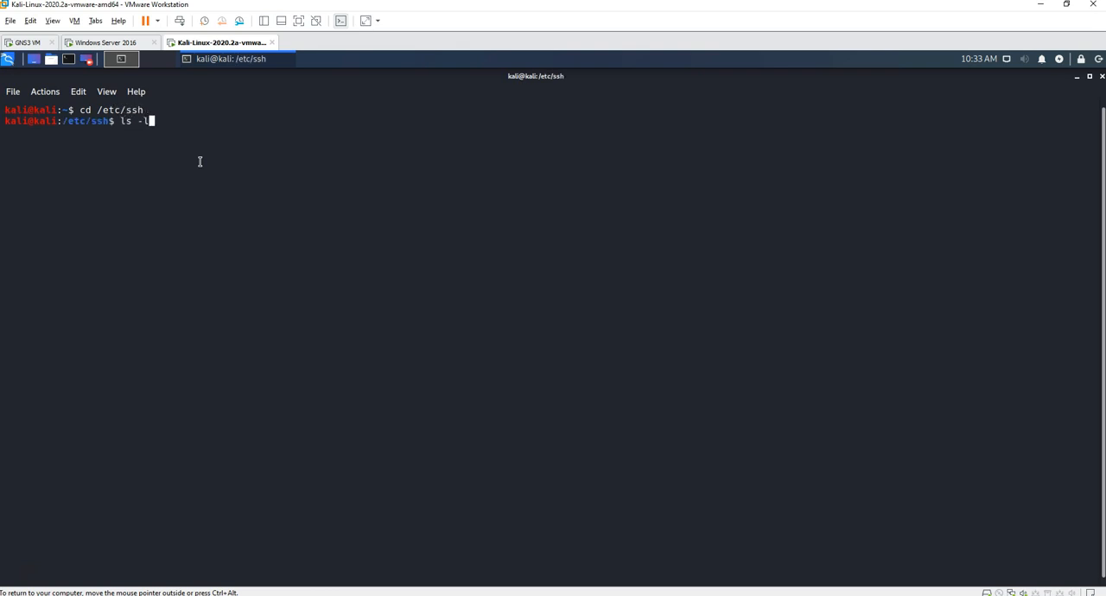
key("Return")
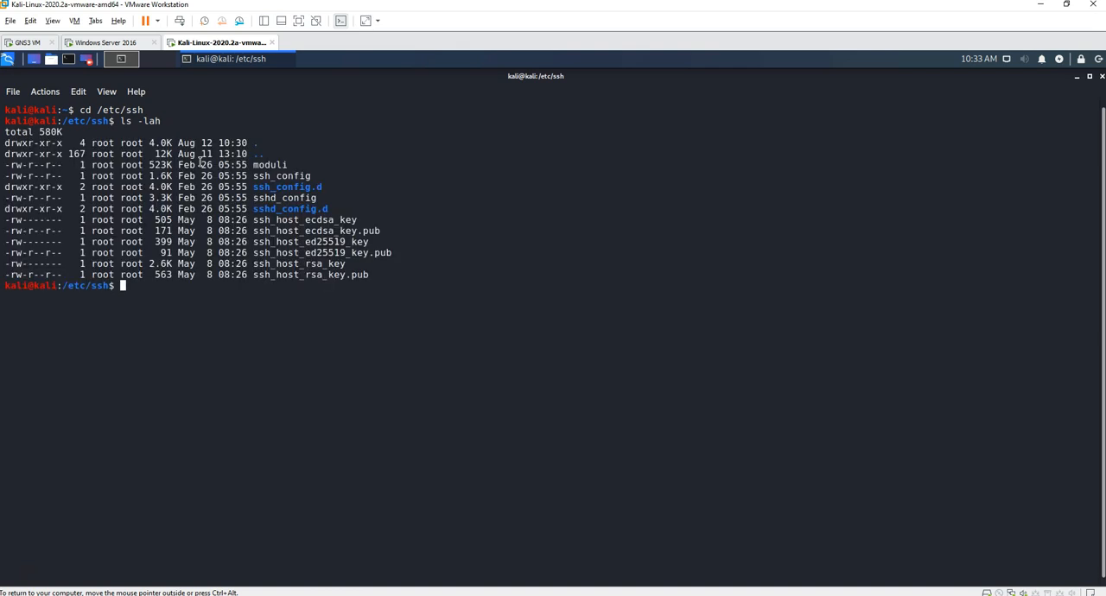
type("m")
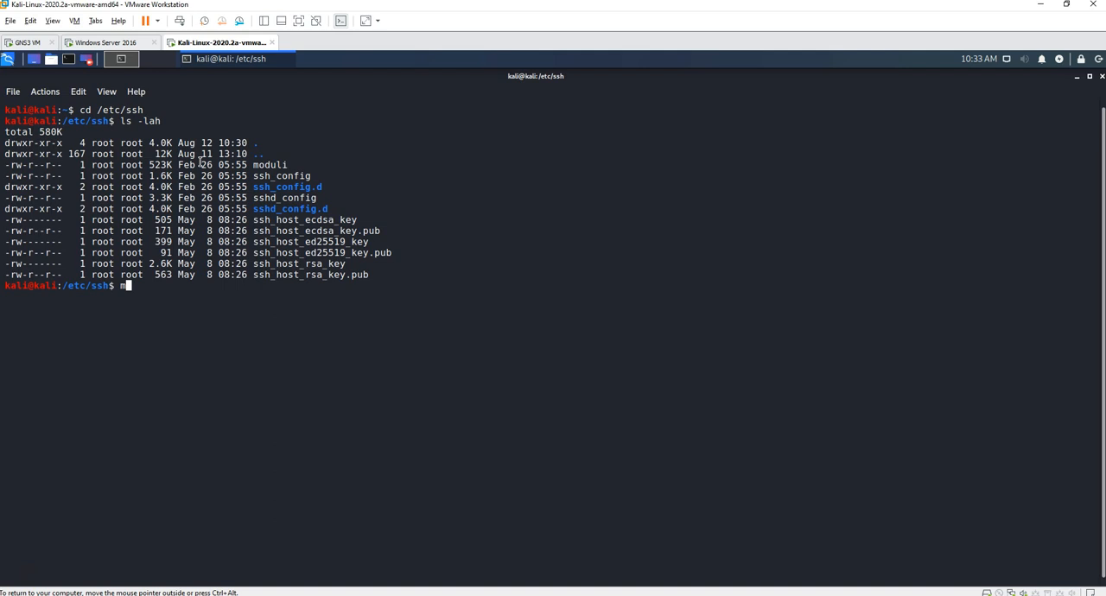
- Create an old_keys directory in /etc/ssh with sudo mkdir, supplying the password
type("sudo mkd")
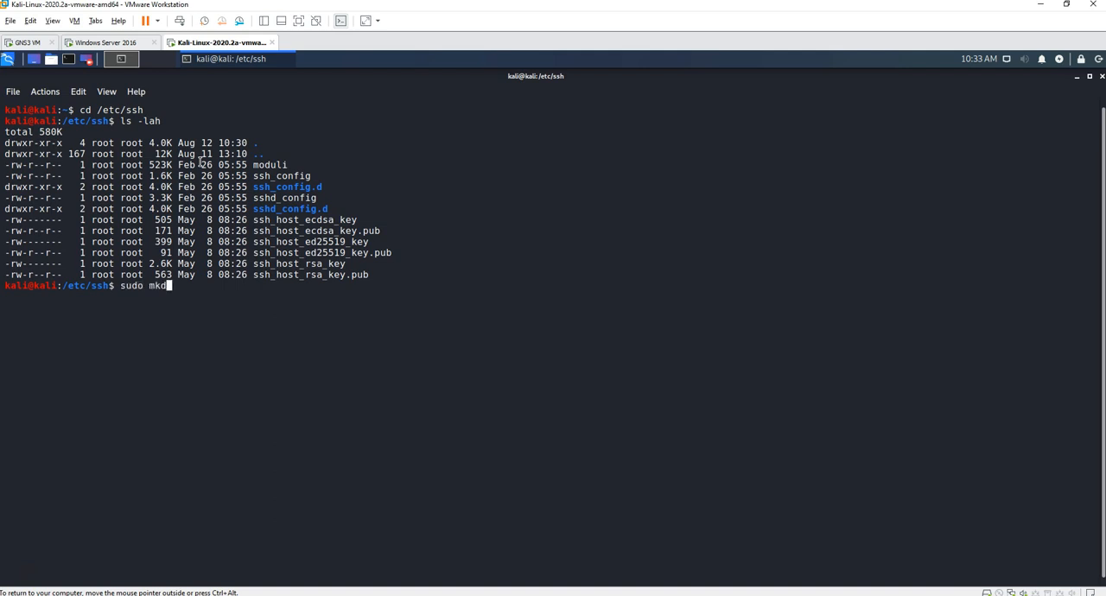
type("ir")
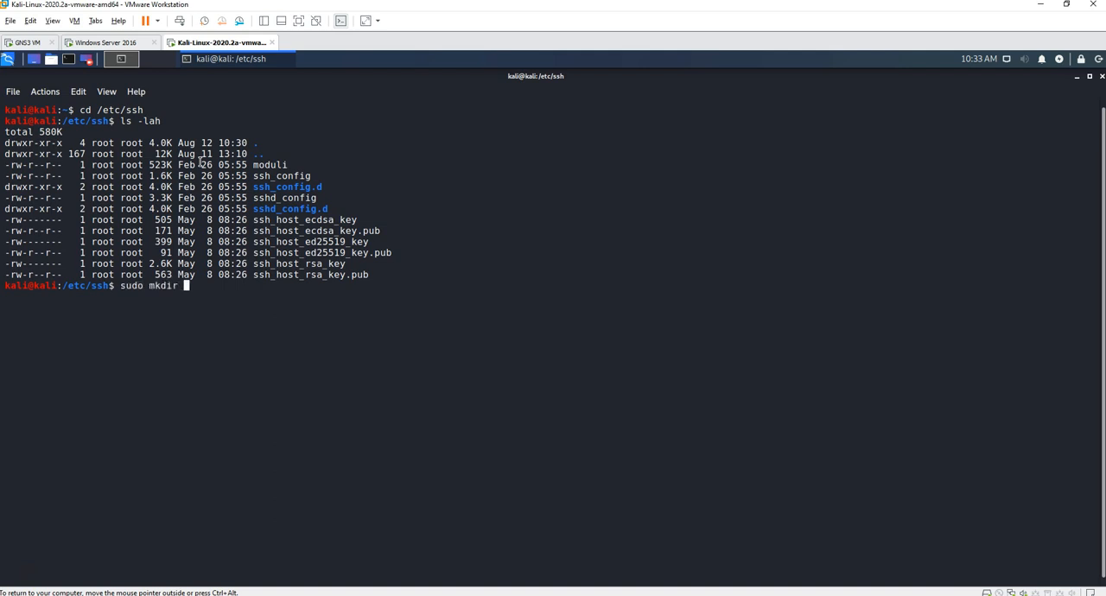
type("old_key")
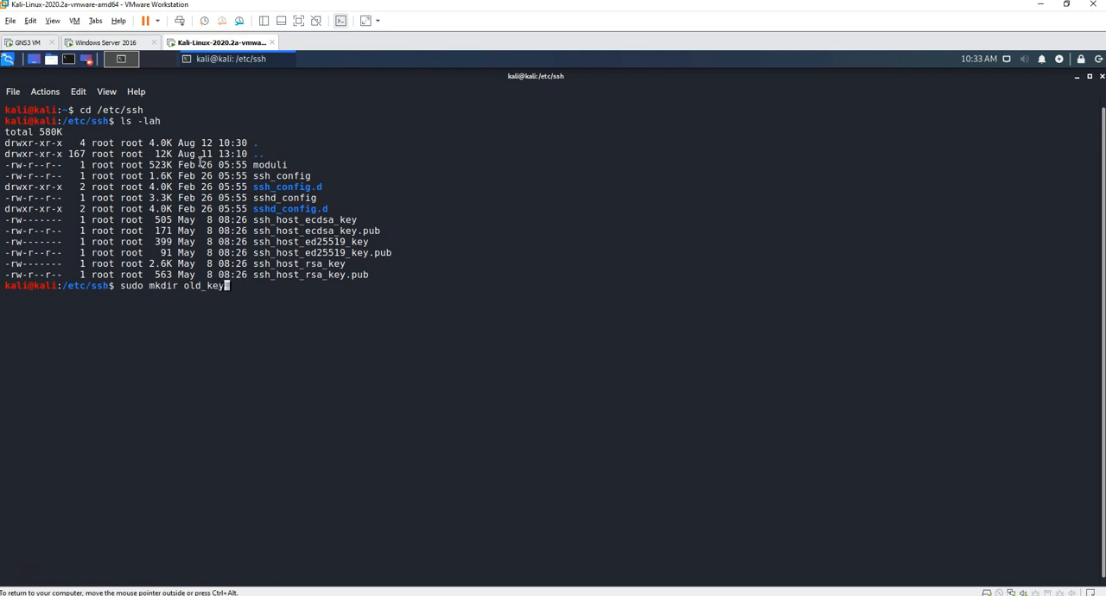
type("s")
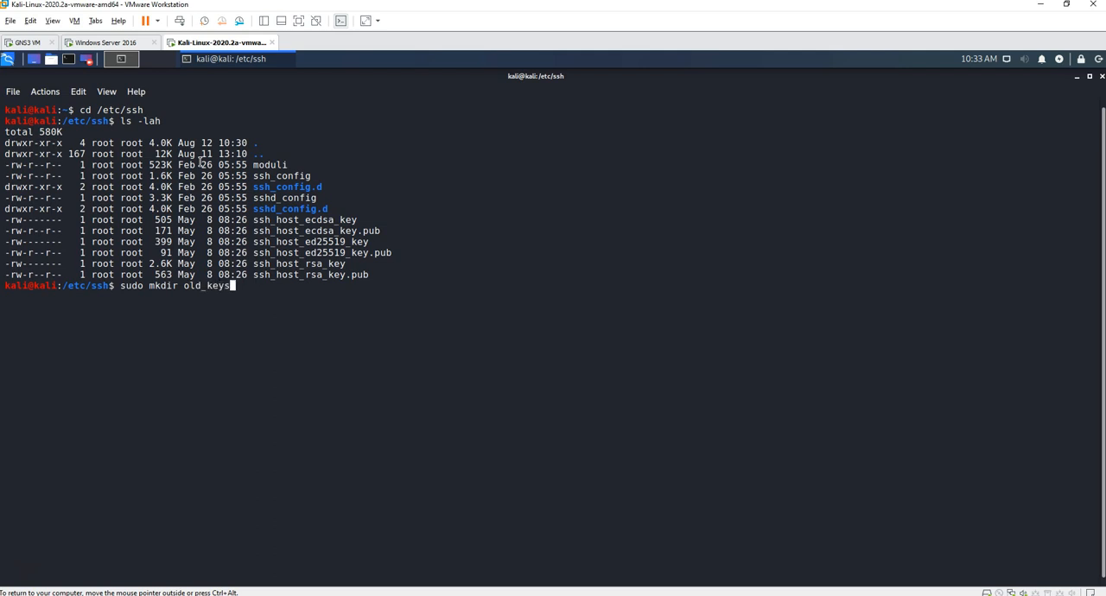
key("Return")
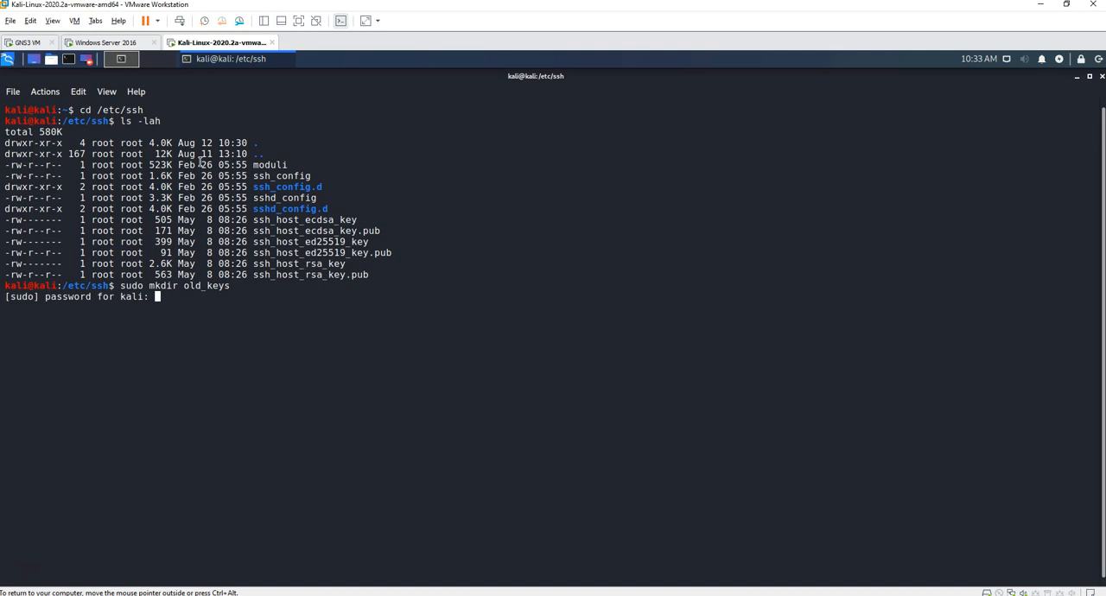
key("Return")
type("m")
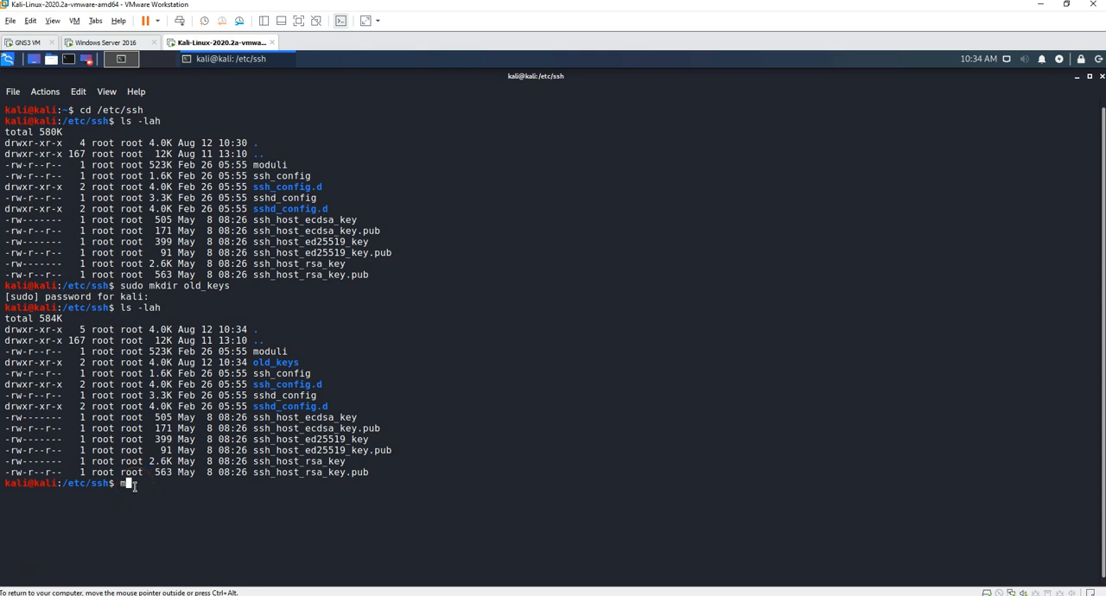
- Move all ssh_host_* key files into old_keys with sudo mv and start changing into it
type("su")
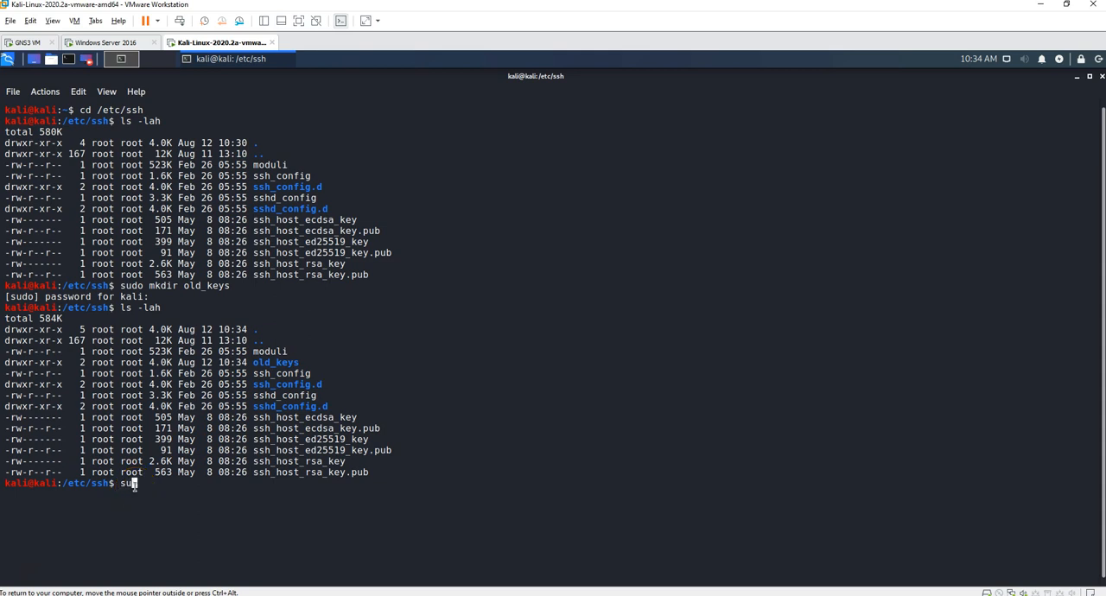
type("do mv ss")
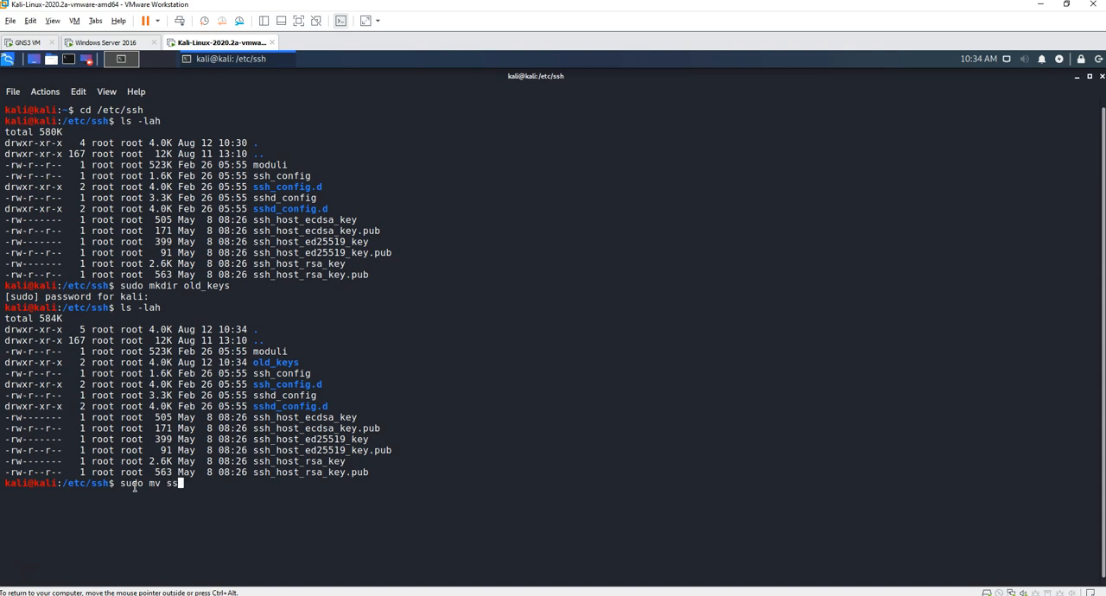
type("_host")
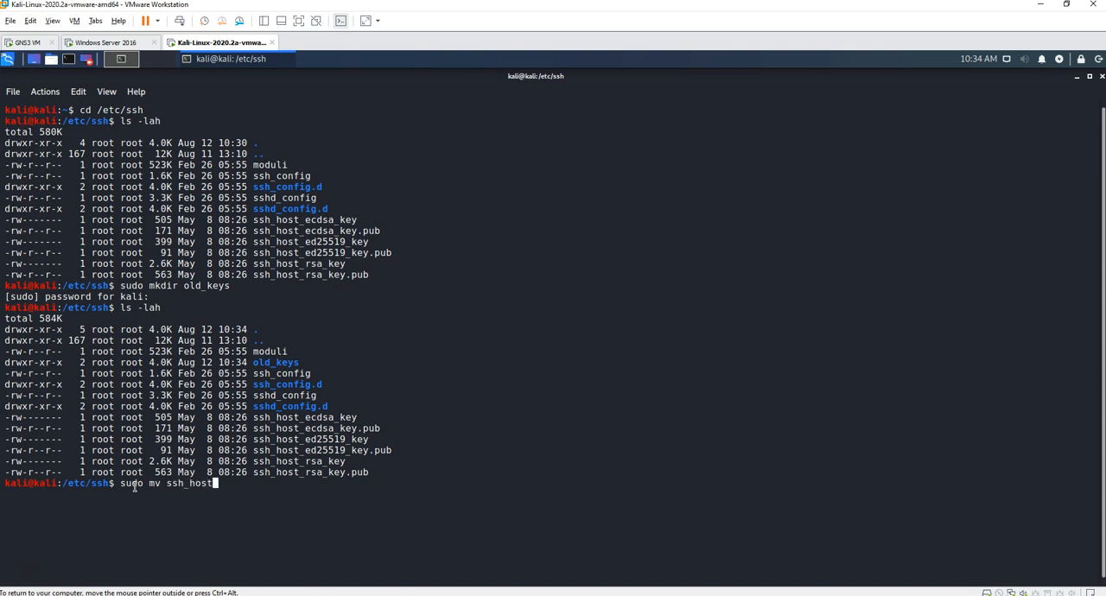
type("_*")
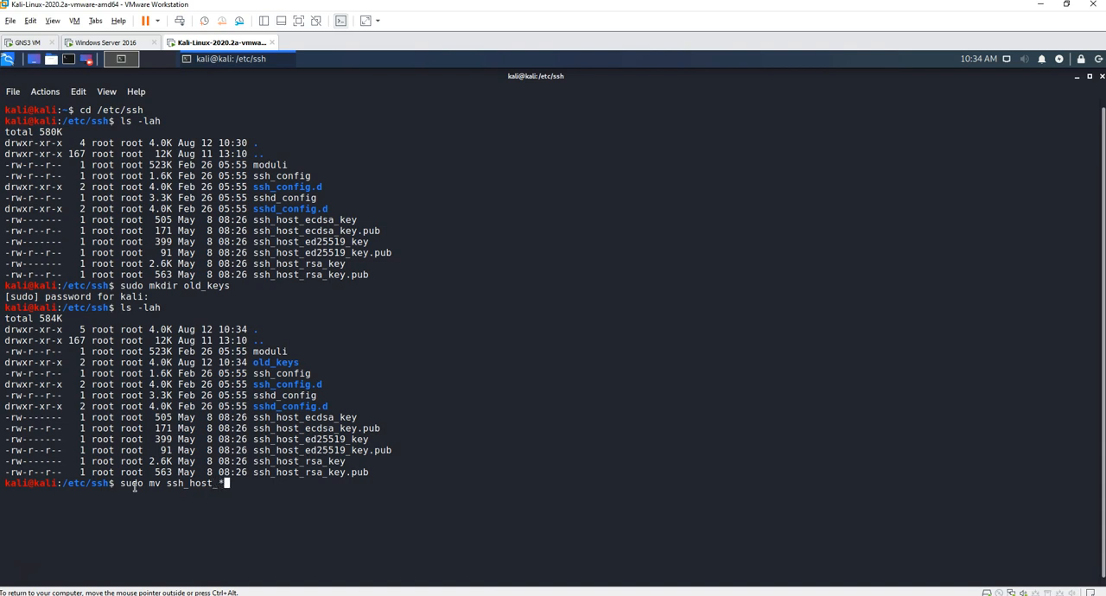
type("old")
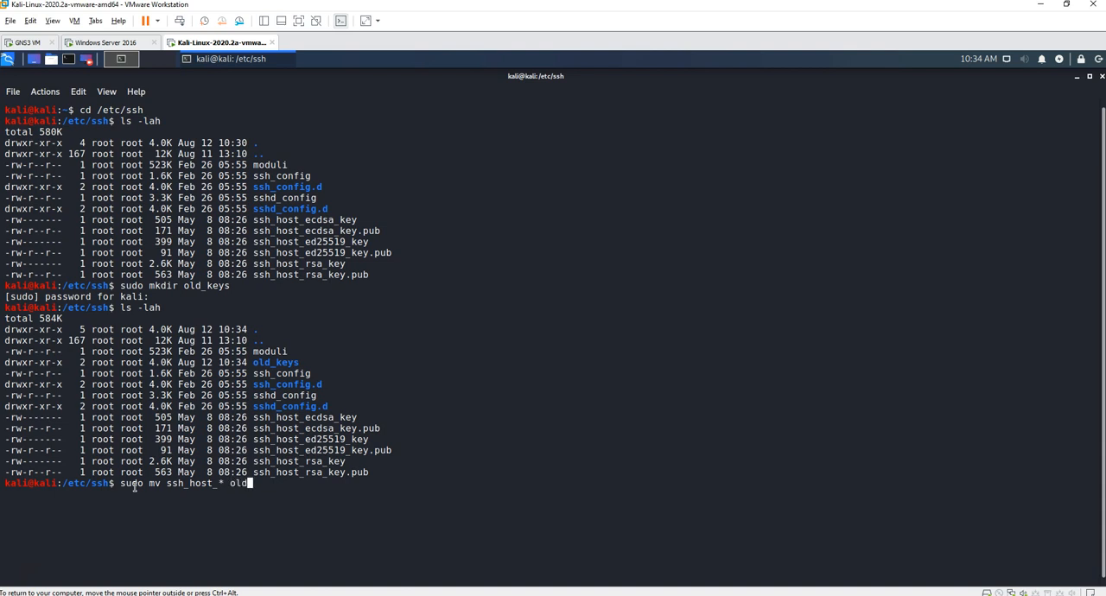
type("keys")
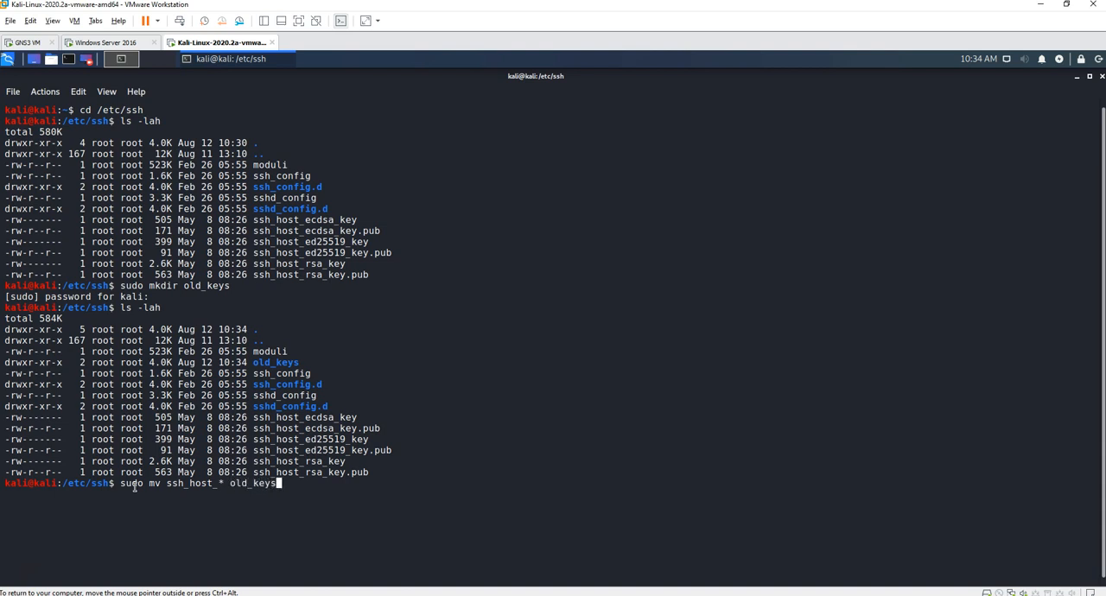
key("Return")
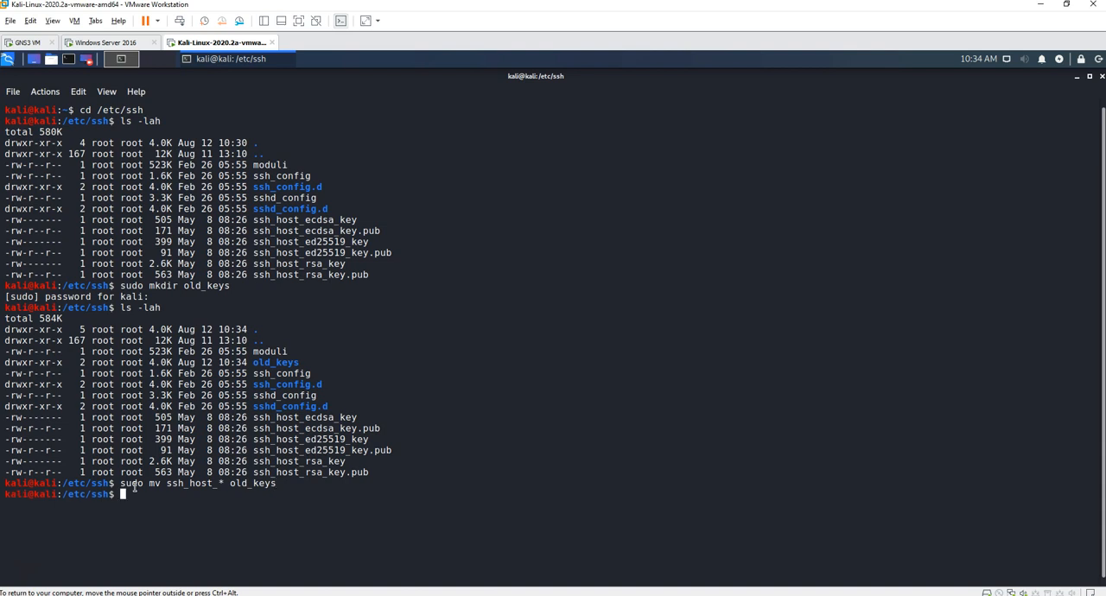
type("cd old_keys/")
type("ls")
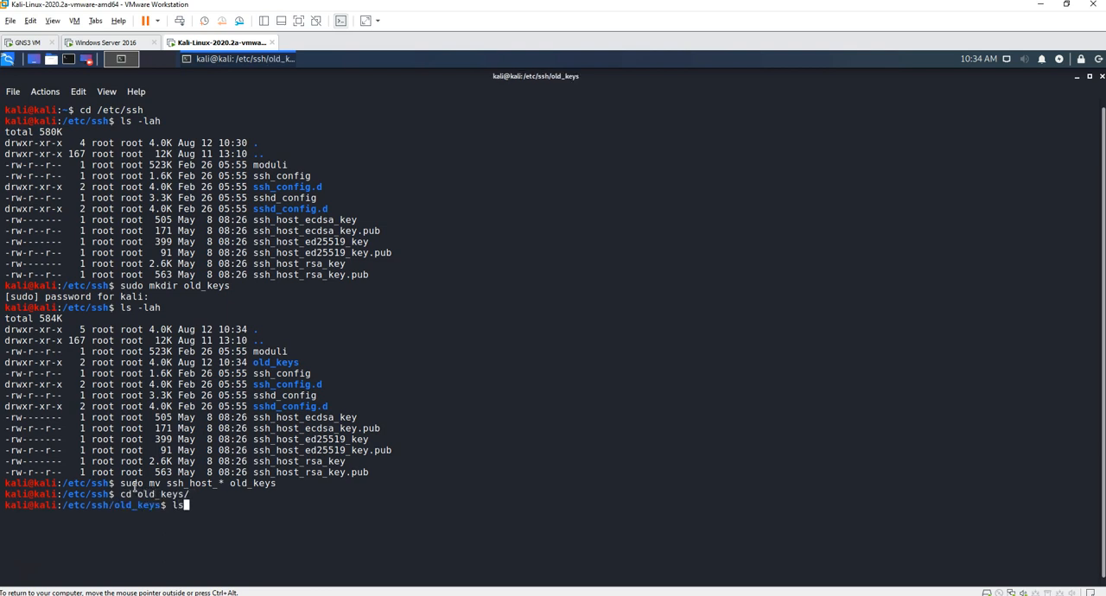
- List old_keys plainly and with ls -lah to confirm the six host keys, then head back up
key("Return")
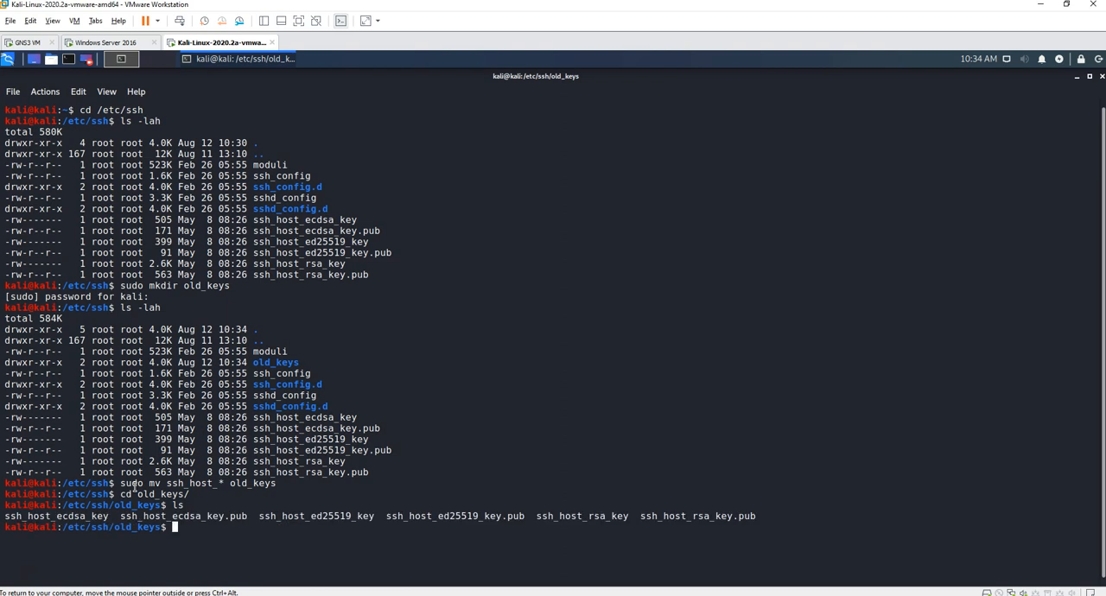
type("ls 0")
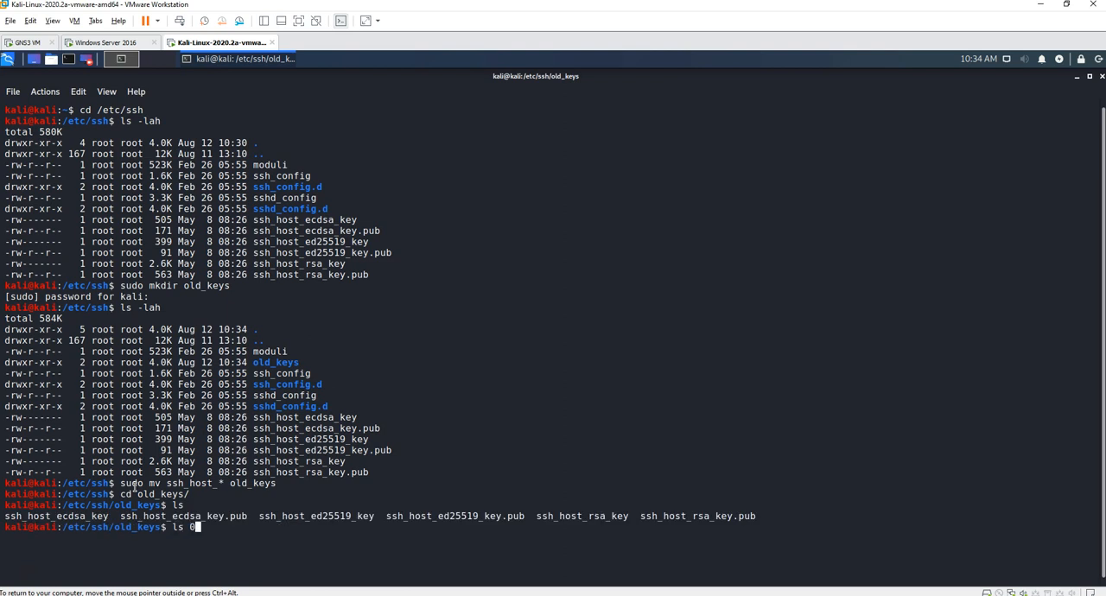
type("-la")
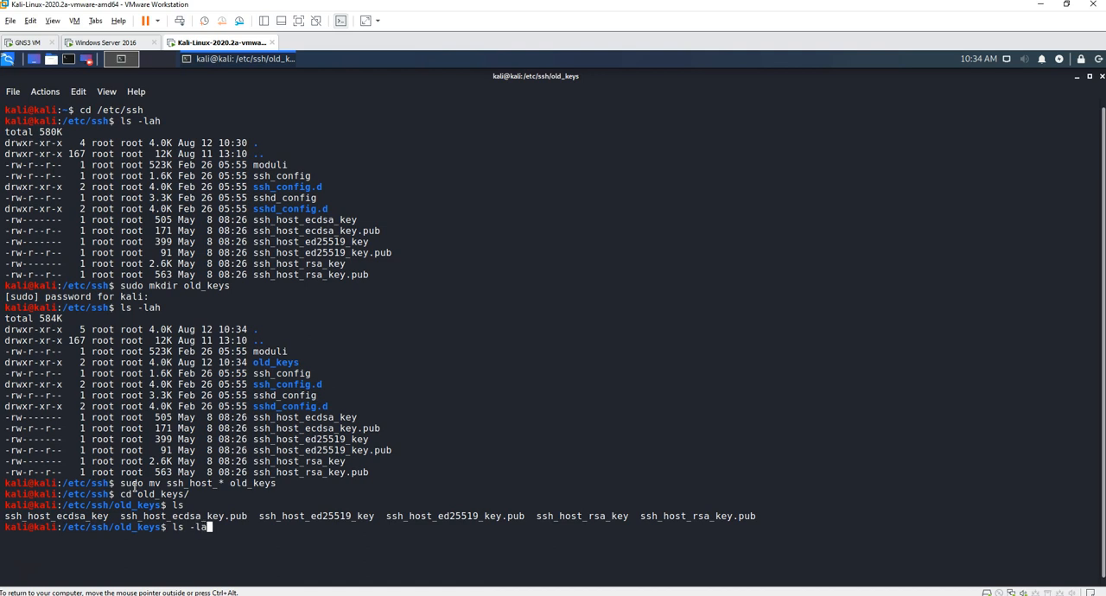
key("Return")
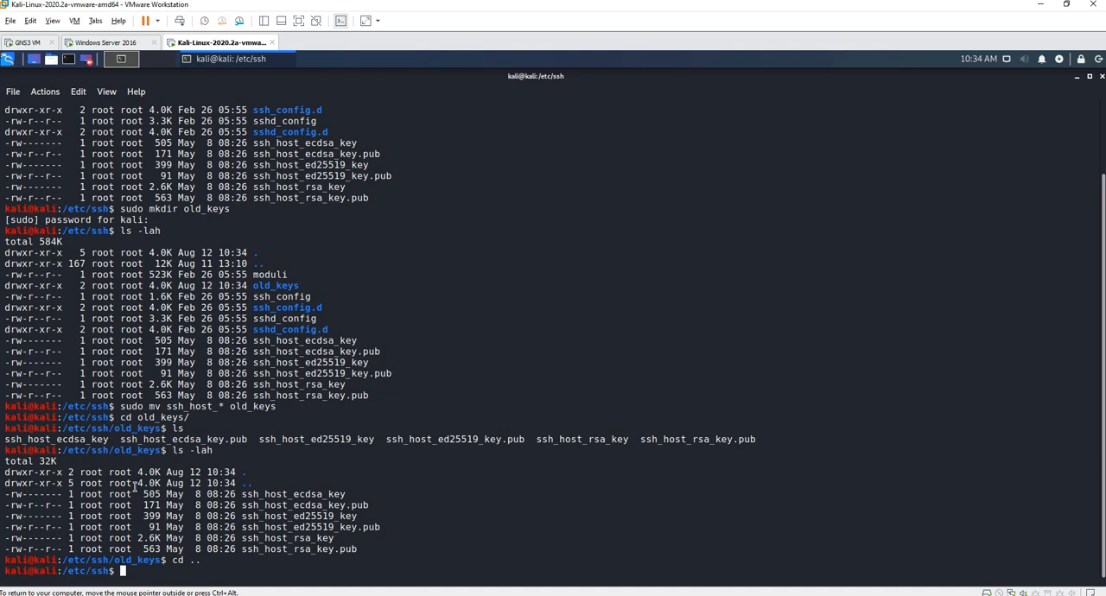
type("d")
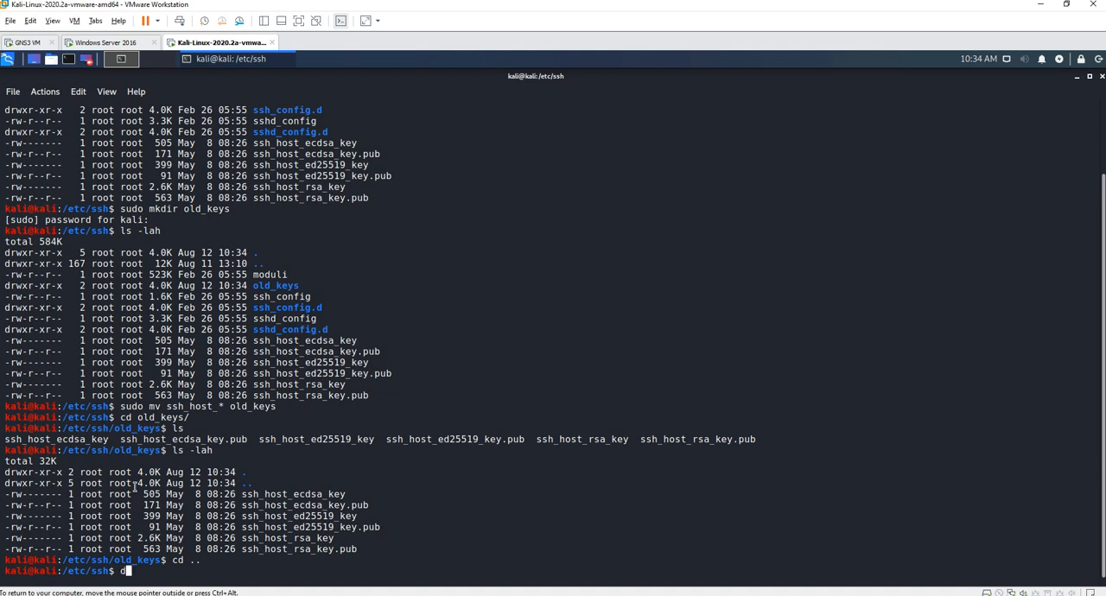
- Run dpkg-reconfigure openssh-server, get command not found, and type a sudo export PATH=$PATH:/usr/sbin fix
type("dpkg-recon")
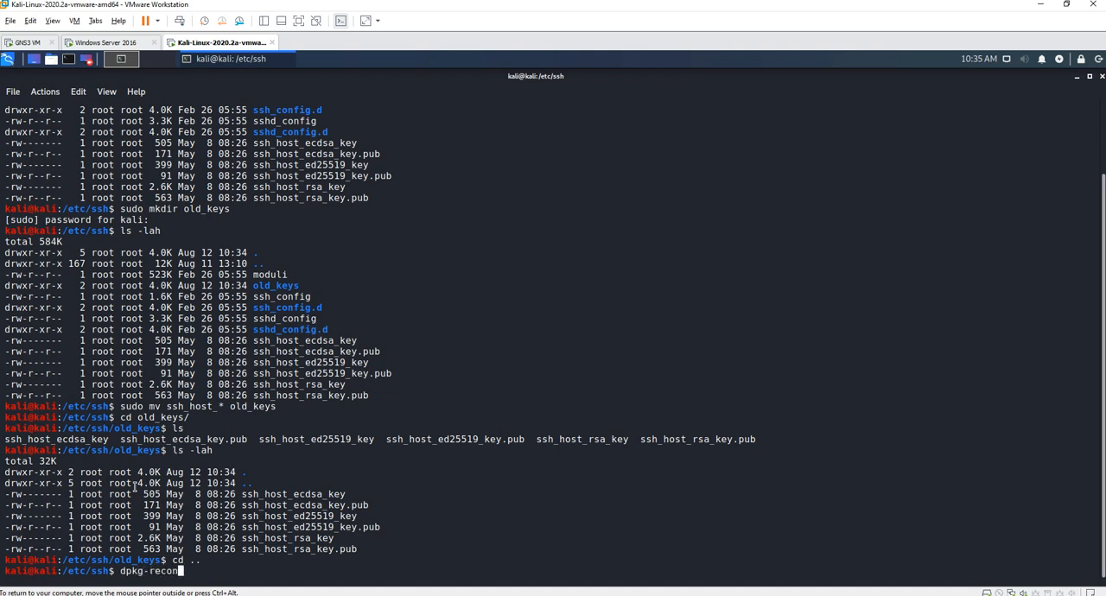
type("figure")
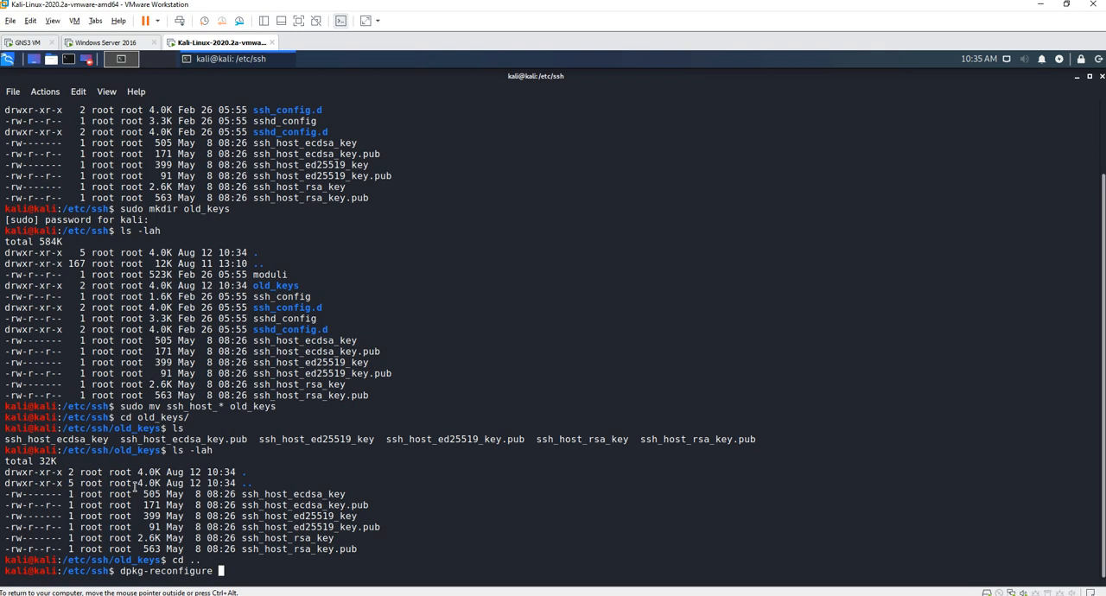
type("openssh")
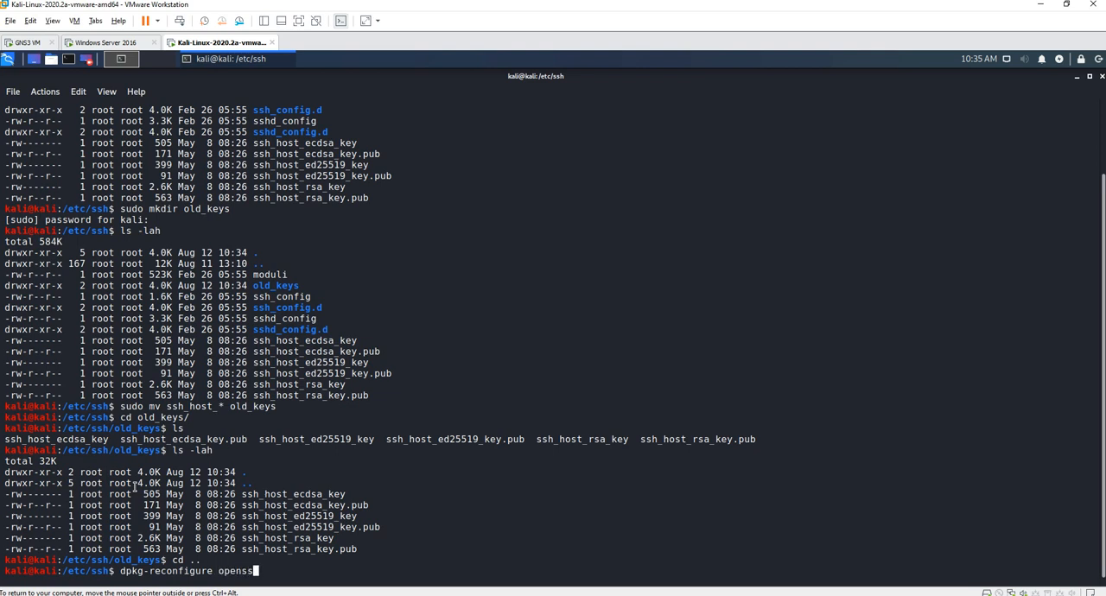
type("-")
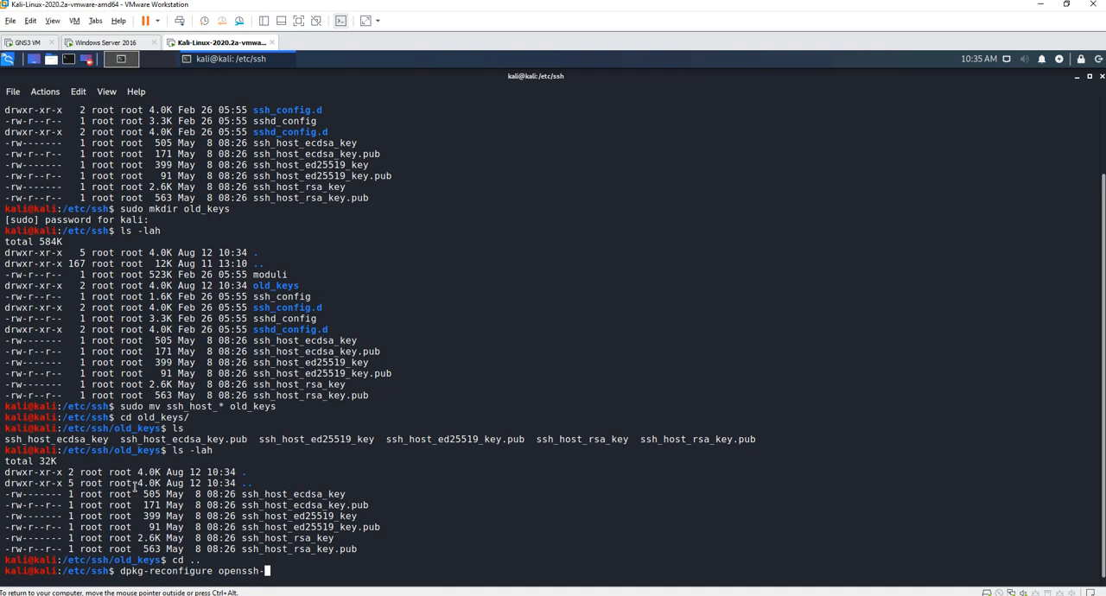
key("Return")
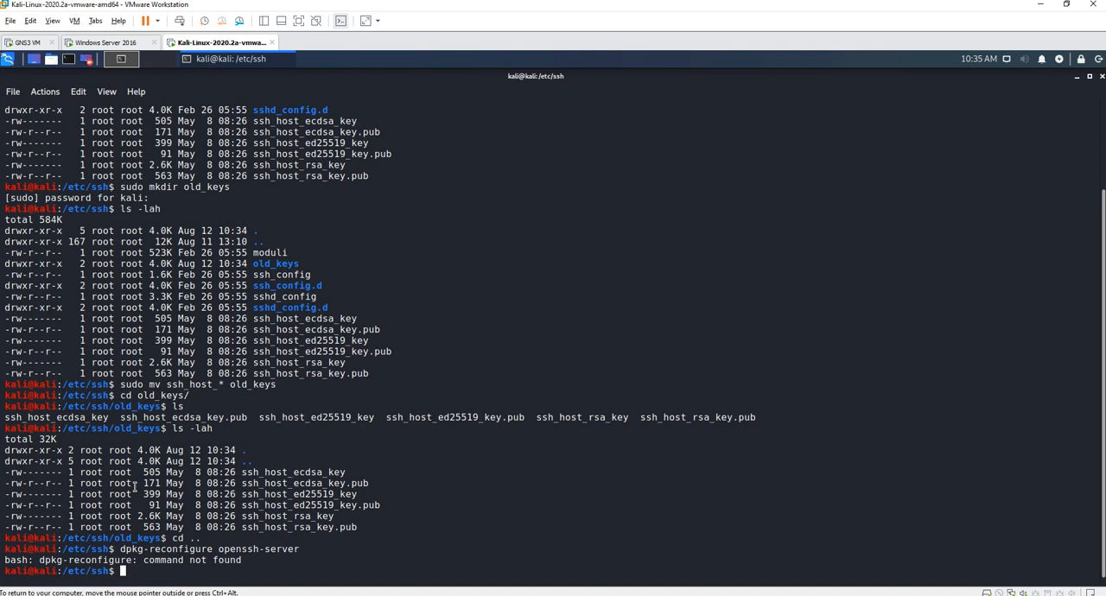
type("sudo export PATH=$PATH:/usr/sbin")
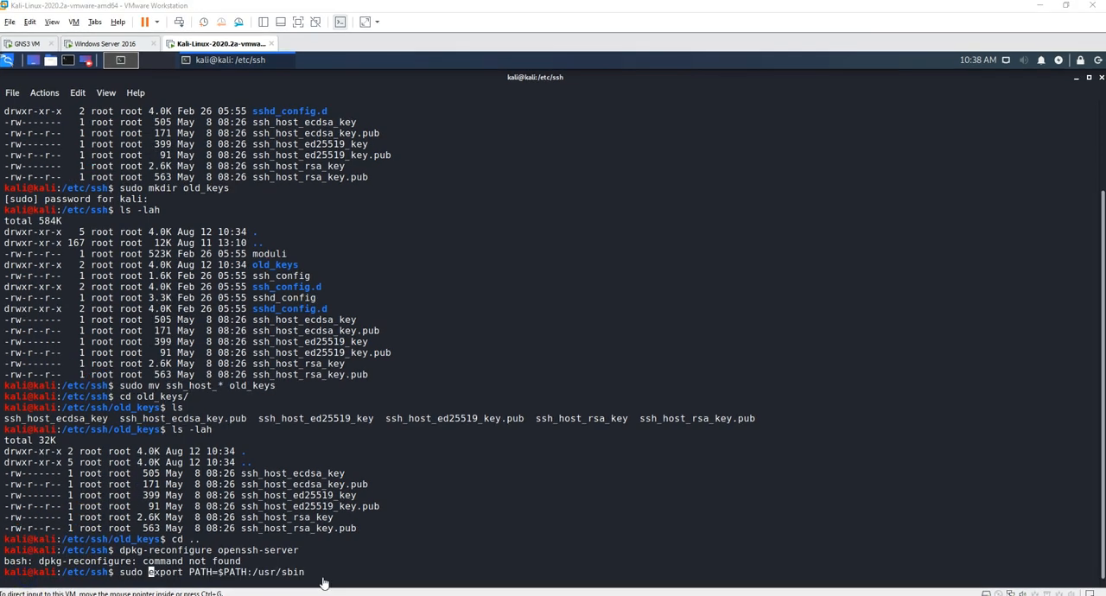
mouse_move(221, 569)
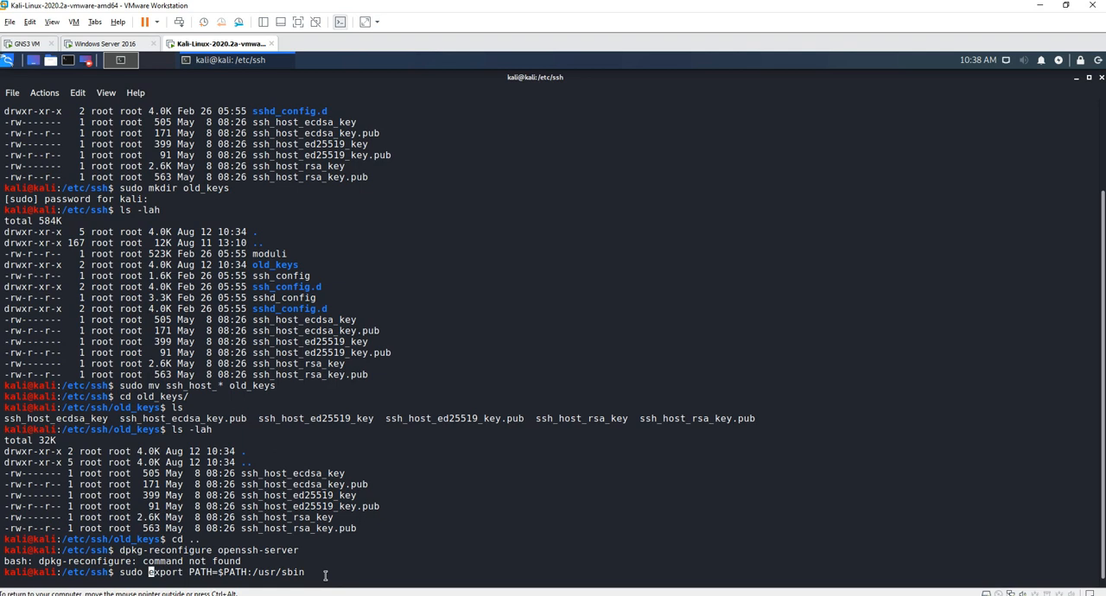
- Run the PATH export with sudo, then rerun it without sudo to add /usr/sbin
key("Return")
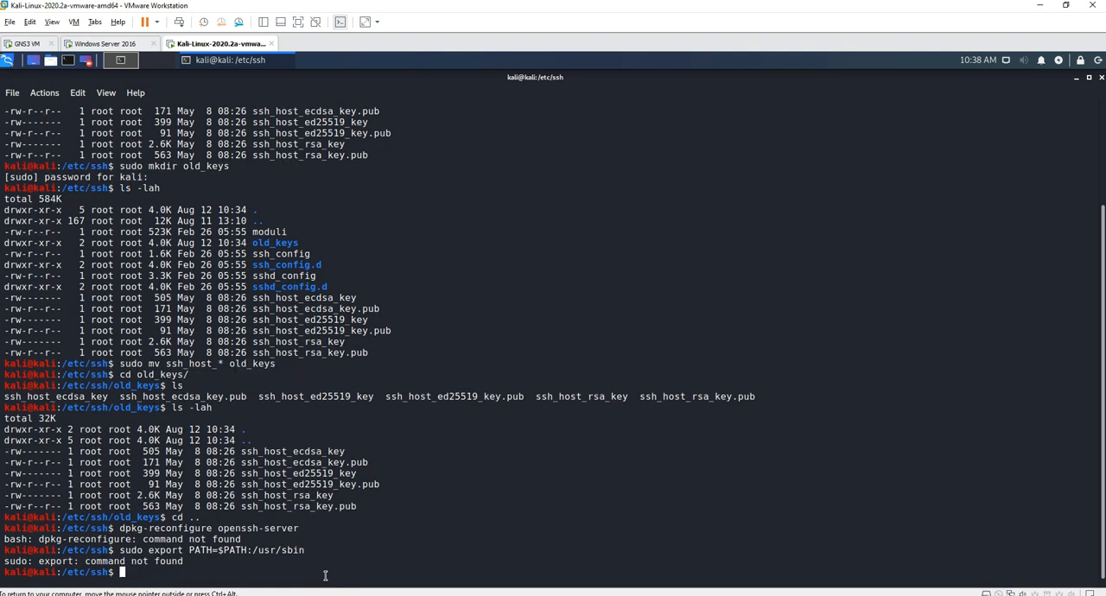
mouse_move(25, 574)
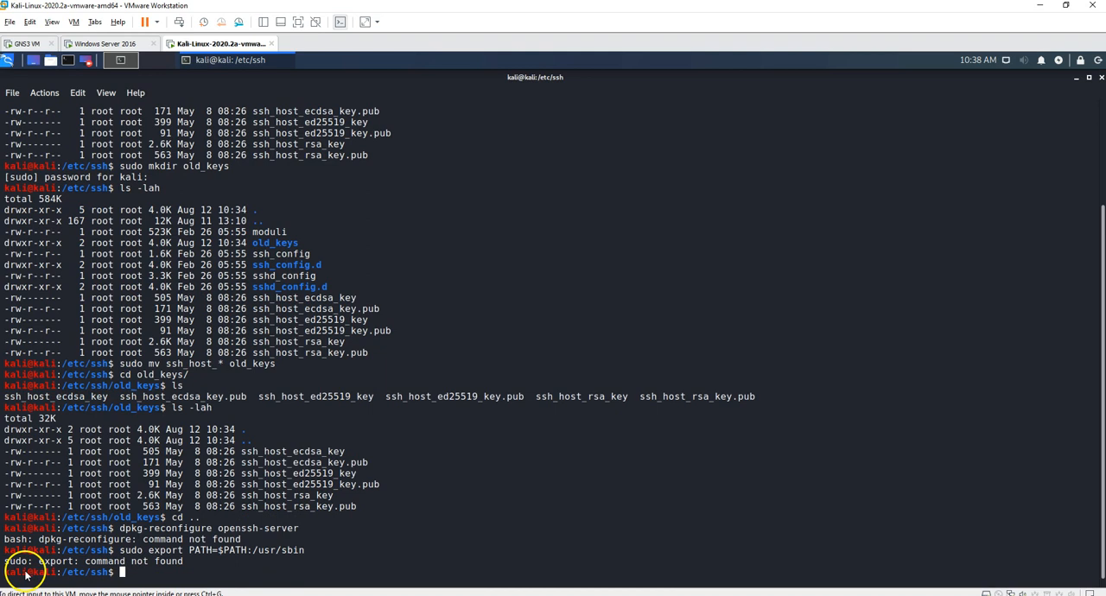
key("Up")
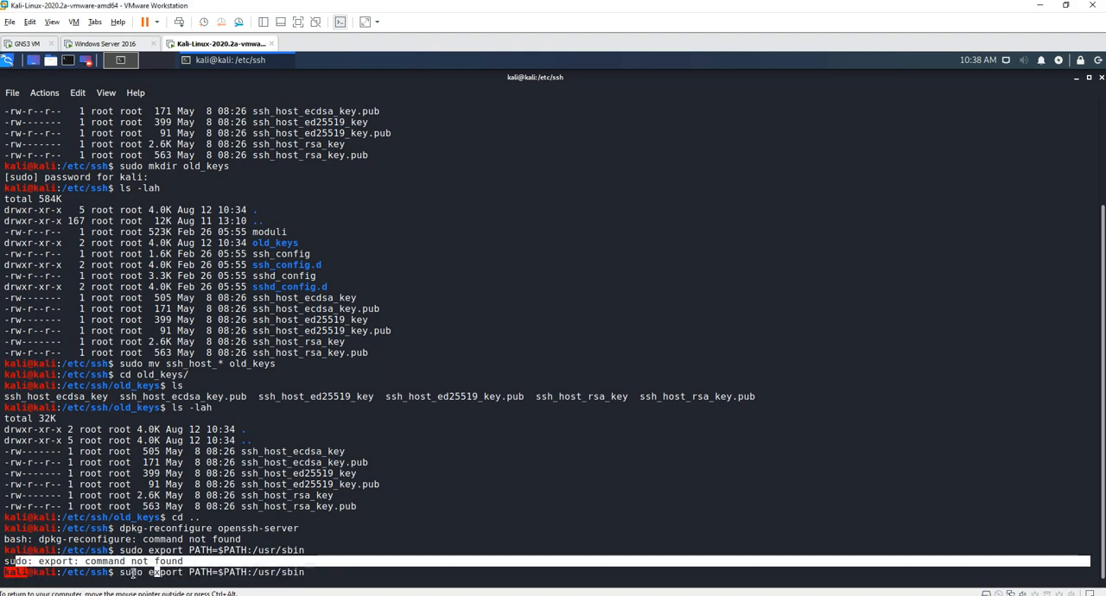
key("Return")
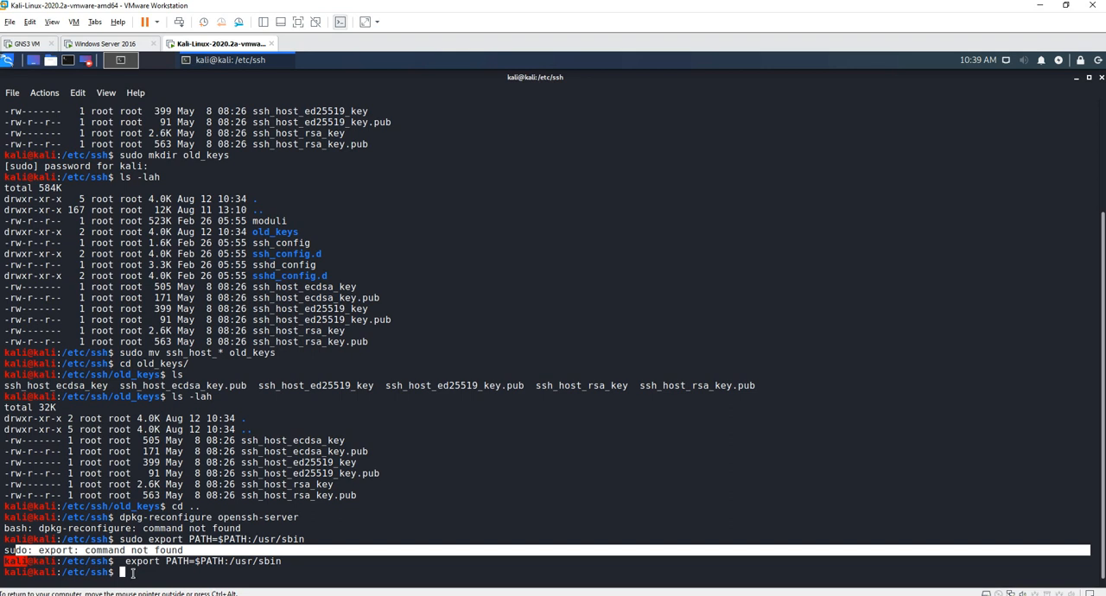
- Retry dpkg-reconfigure openssh-server, then run it with sudo to generate new host keys
key("Return")
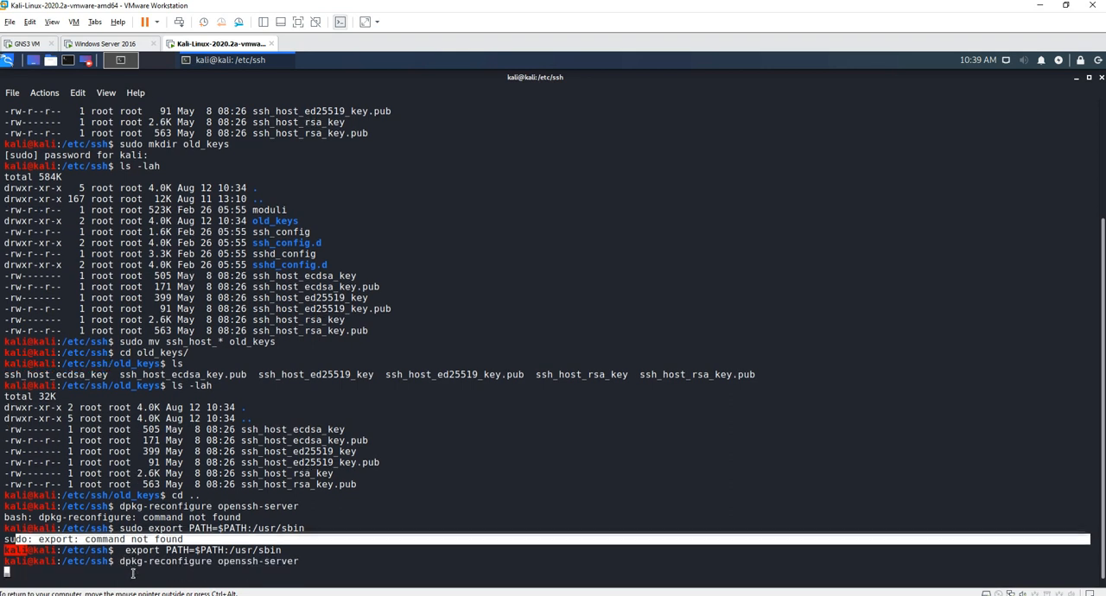
key("Return")
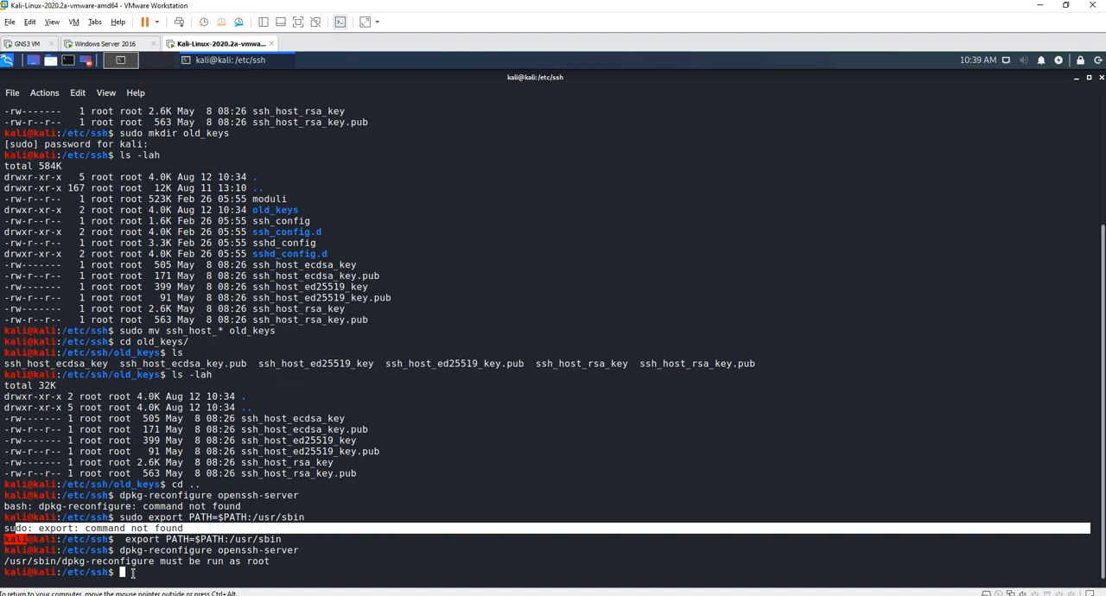
type("sudo")
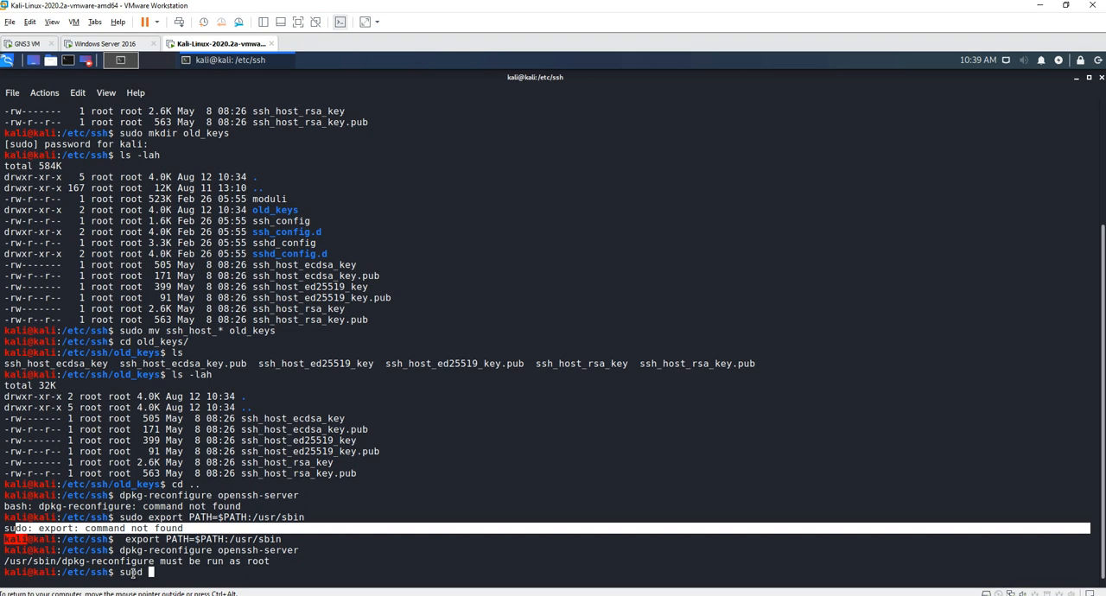
type("dpkg-reconfigure openssh-server")
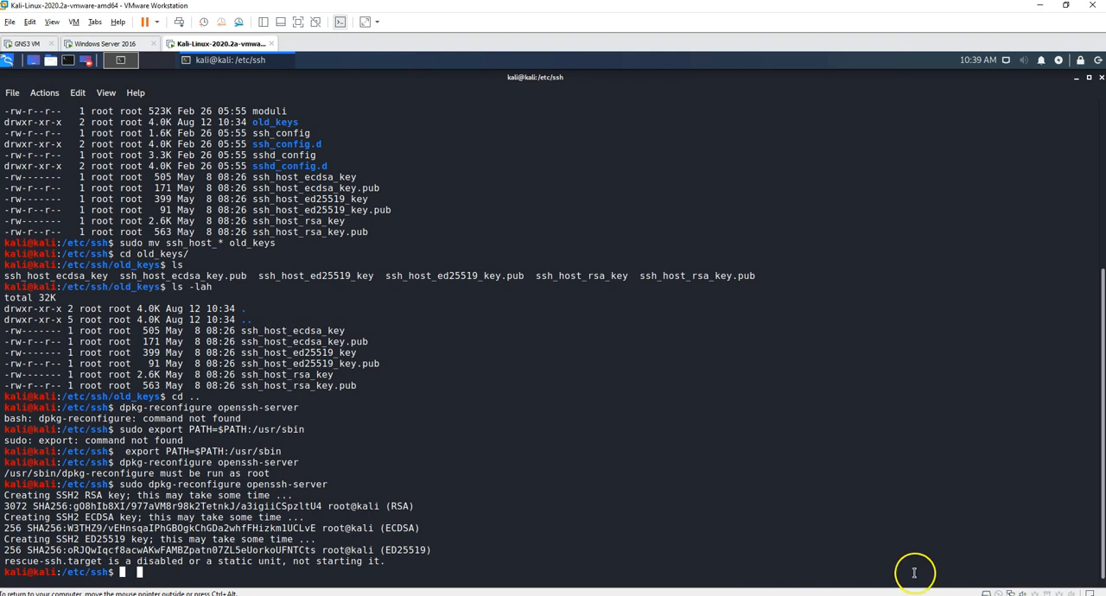
mouse_move(372, 560)
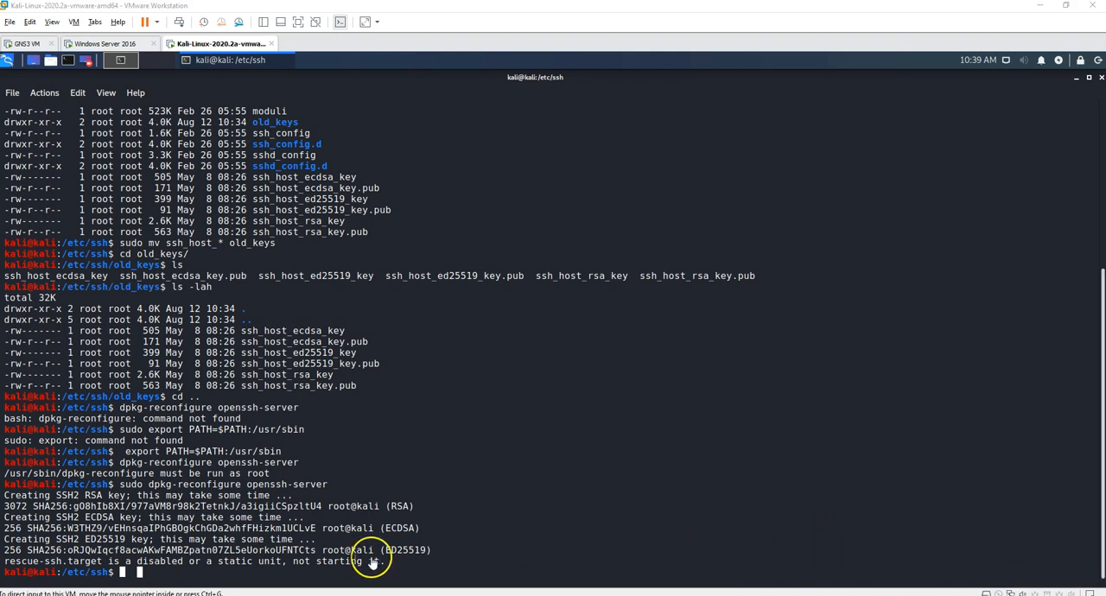
mouse_move(363, 574)
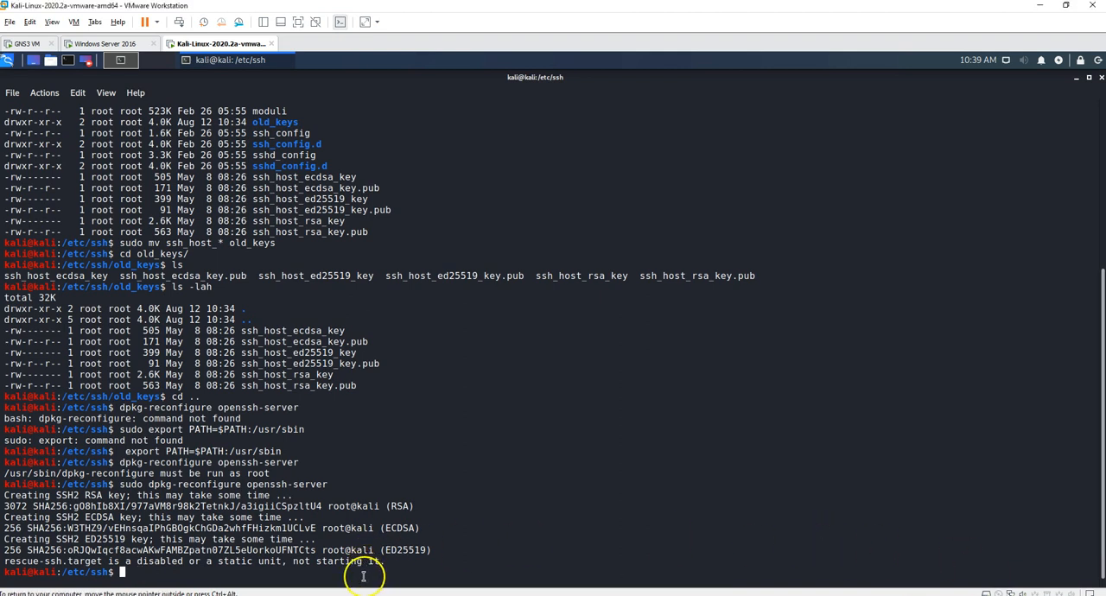
- List /etc/ssh to show the new host key files dated Aug 12 10:39
type("ls -lah")
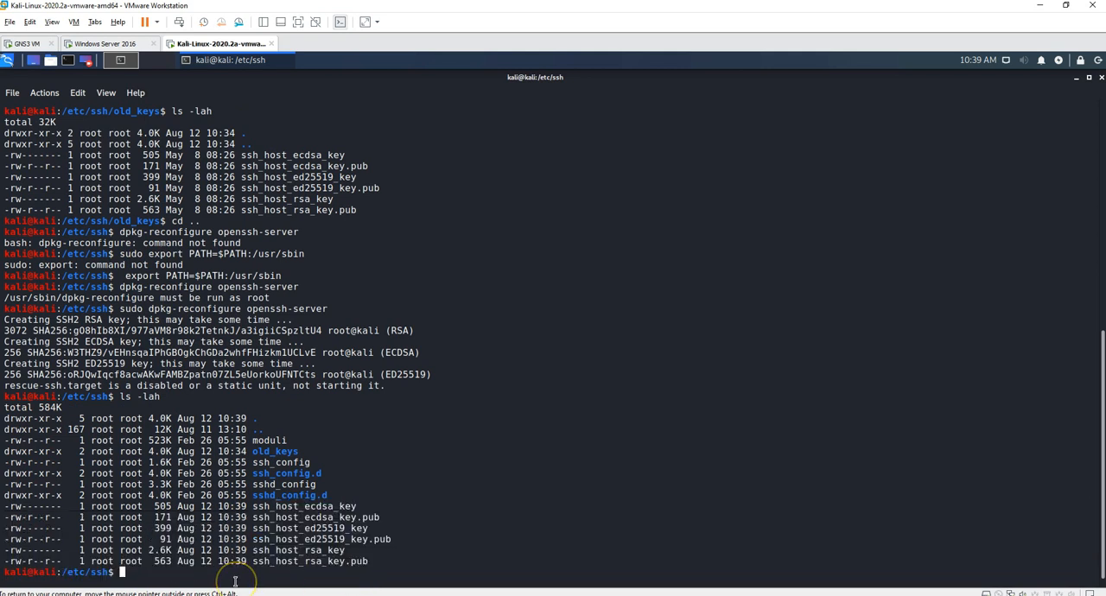
mouse_move(235, 581)
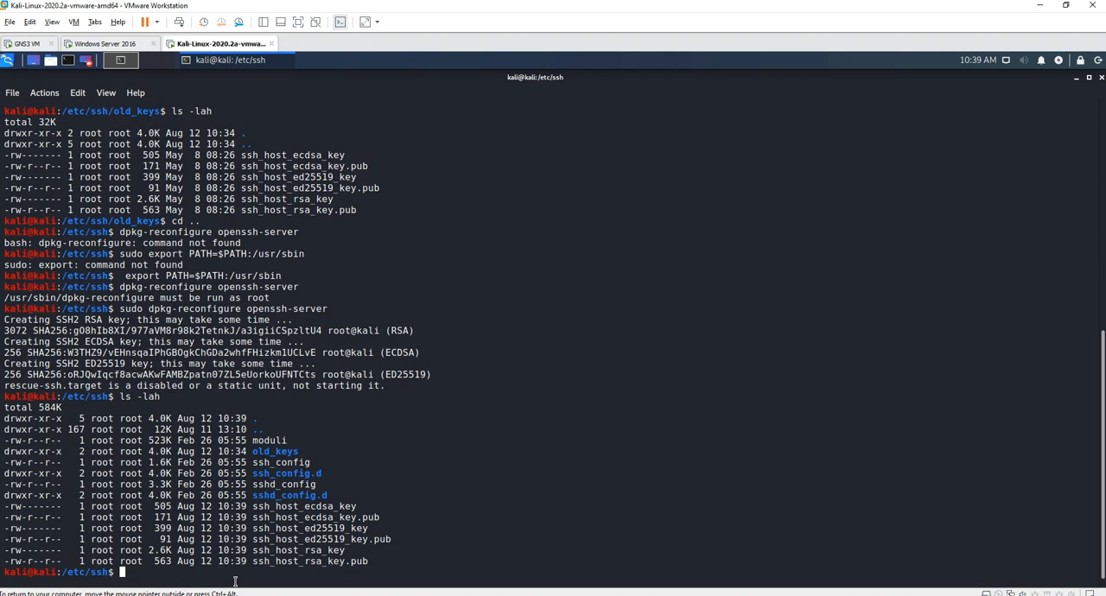
- Run md5sum ssh_host_* on the new host keys, correcting a mistyped attempt
type("md")
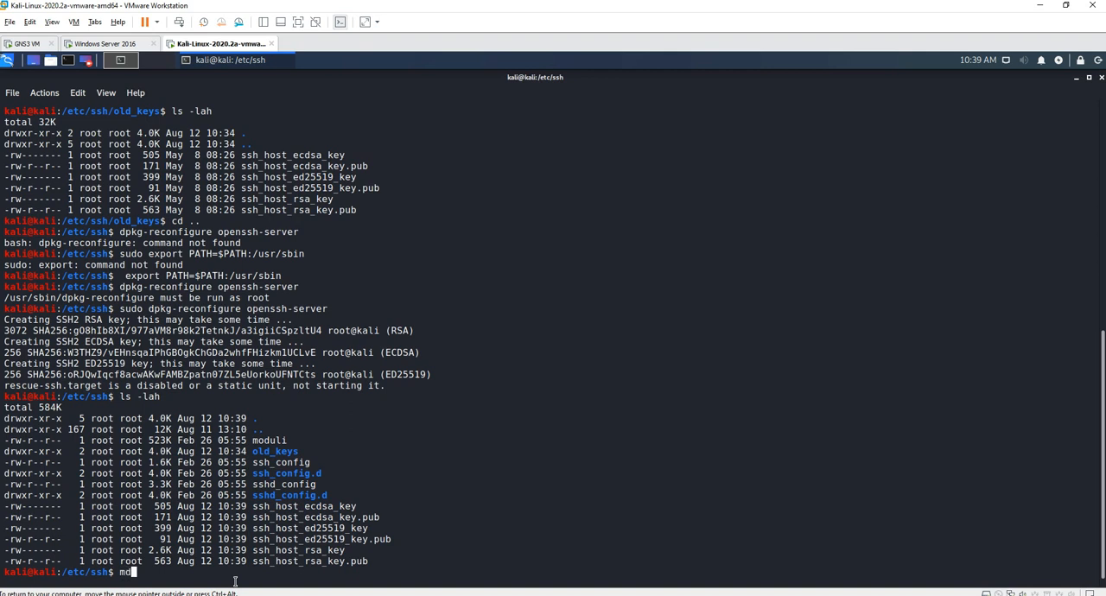
type("d5sum s")
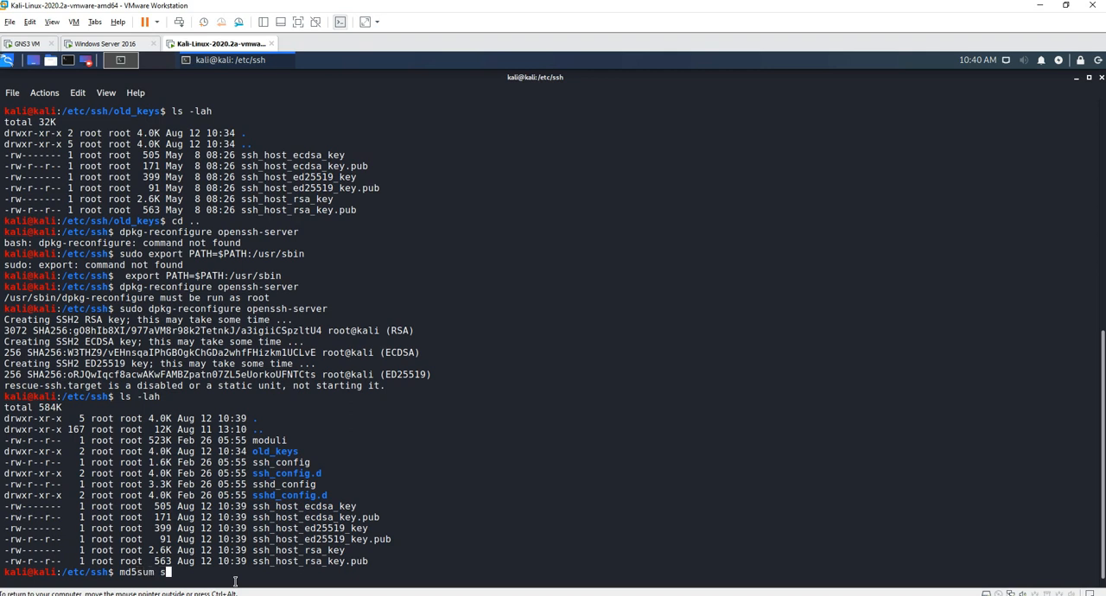
type("ssh_host")
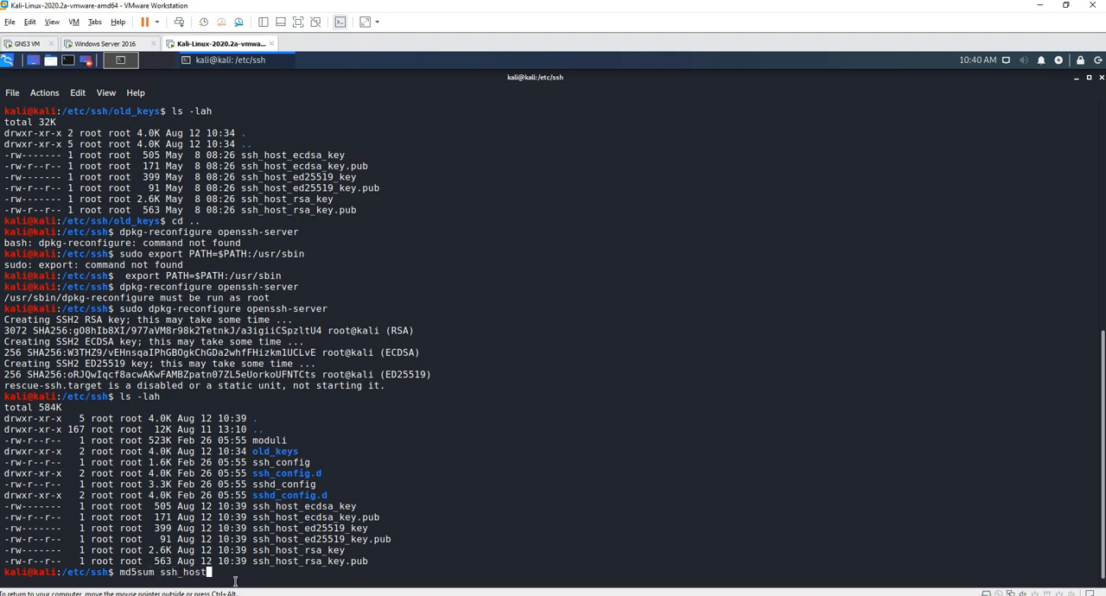
type("s_*")
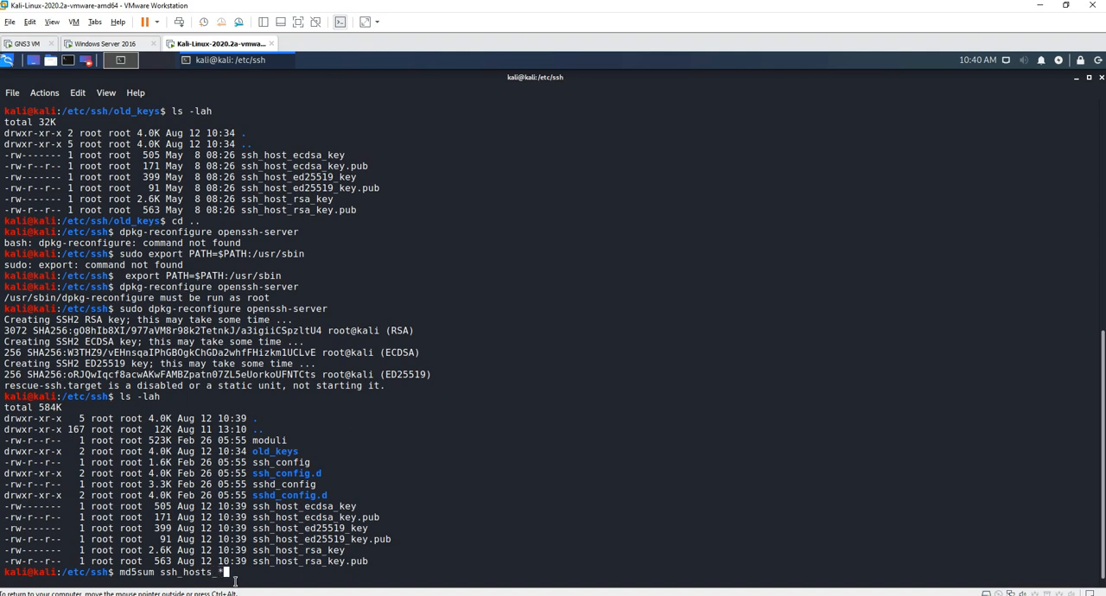
key("Return")
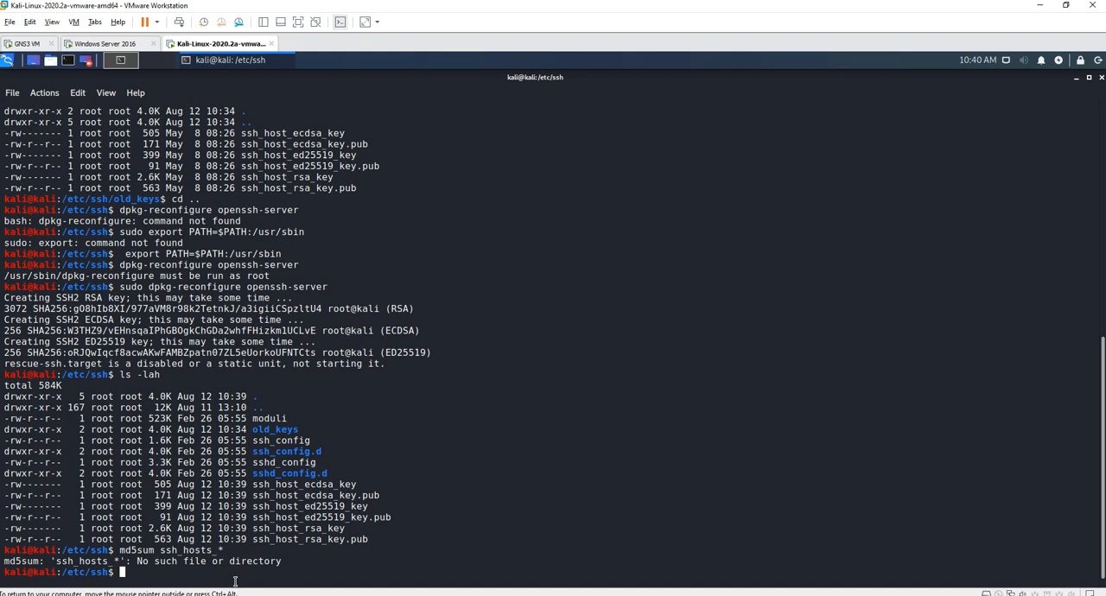
type("md5sum ssh_hosts_")
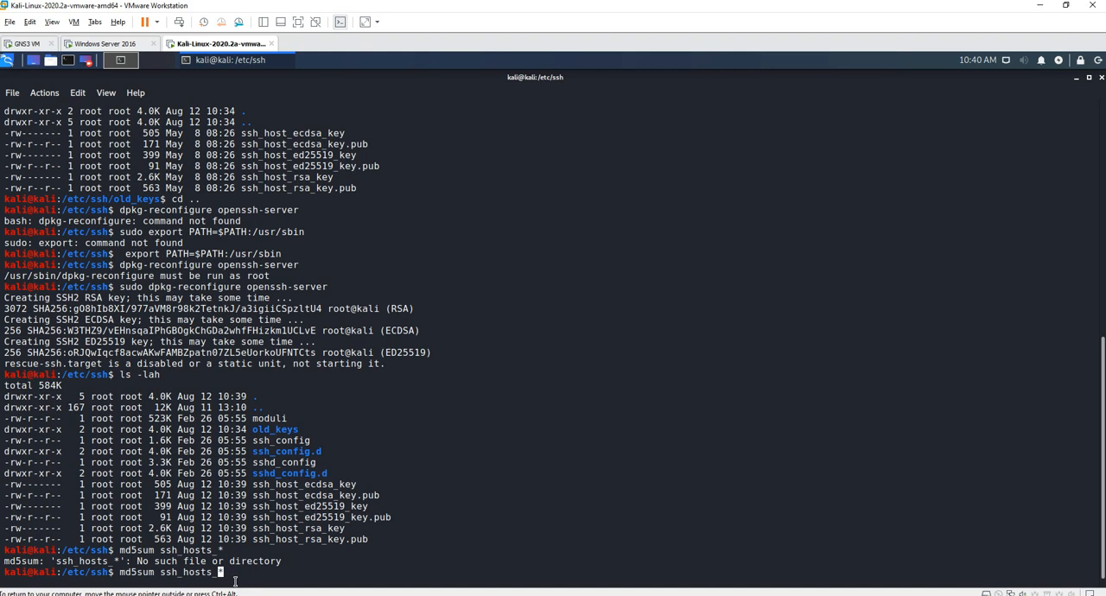
key("Return")
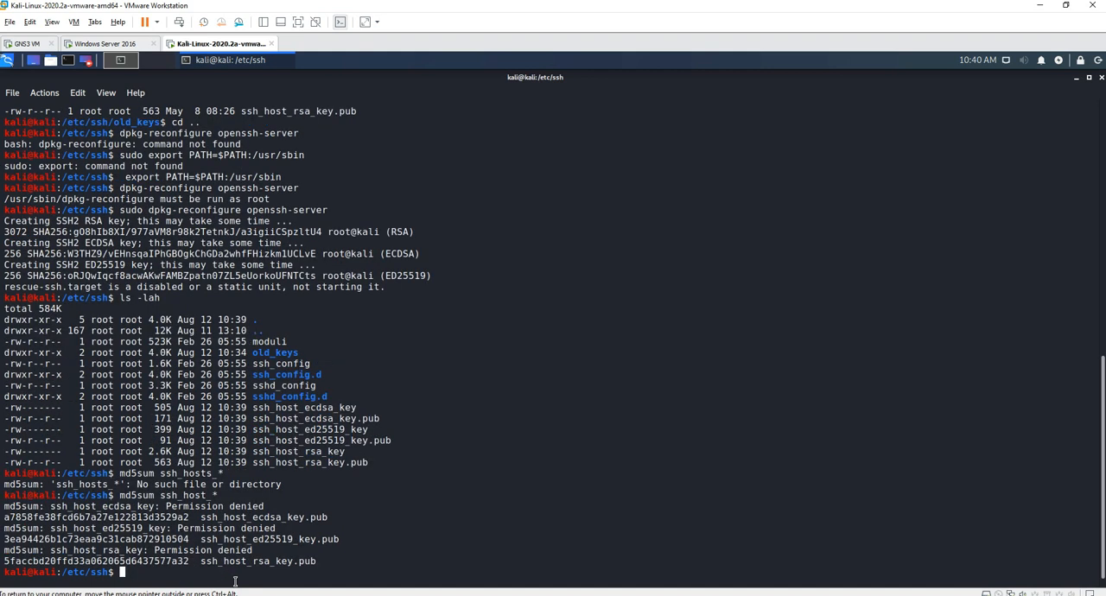
- Rerun md5sum ssh_host_* with sudo to checksum all six keys including private ones
type("md5sum ssh_host_*")
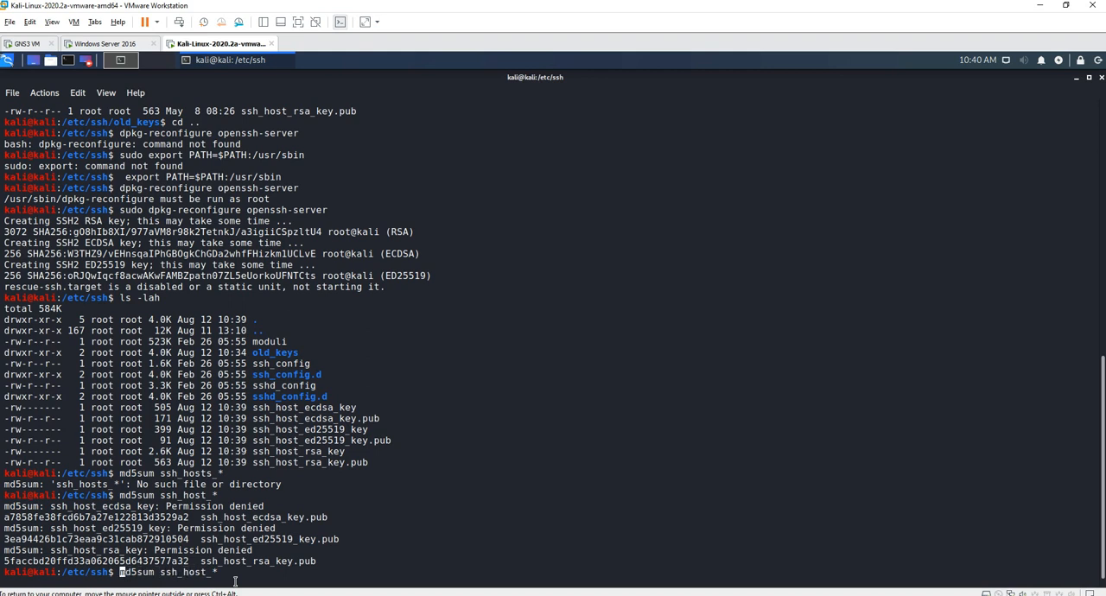
type("sudo")
key("Return")
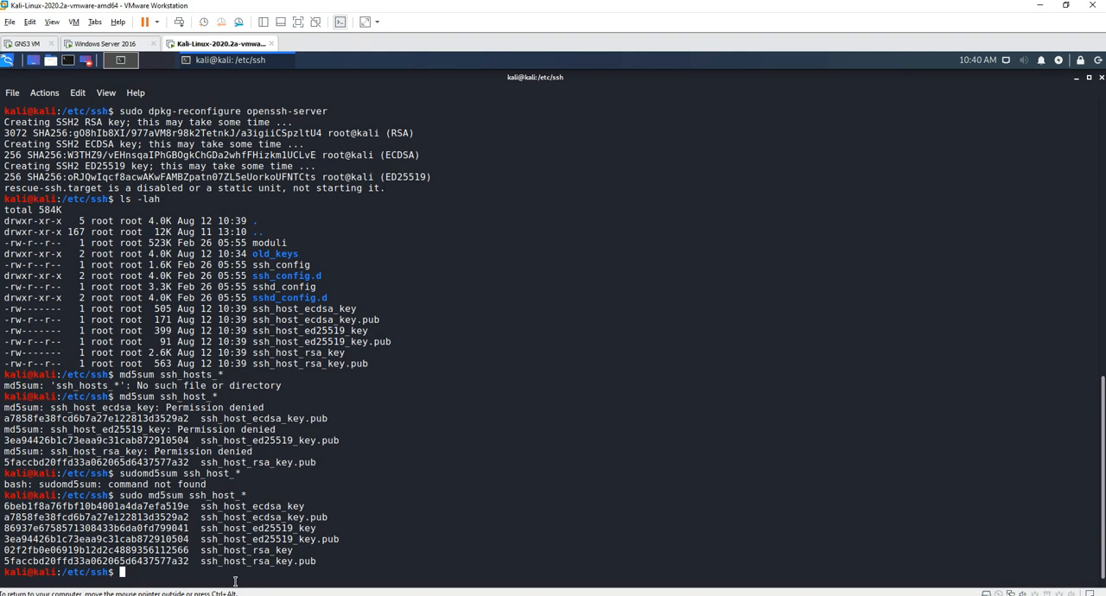
- Run sudo md5sum /old_keys/ssh_host_* on the saved old keys, using a wrong path
type("md")
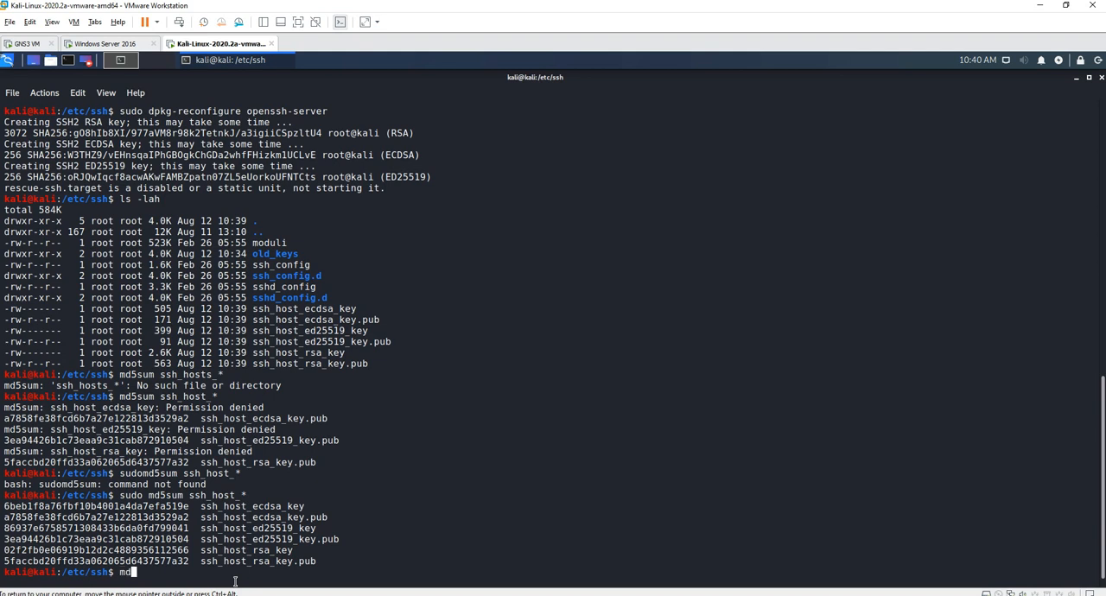
type("5su")
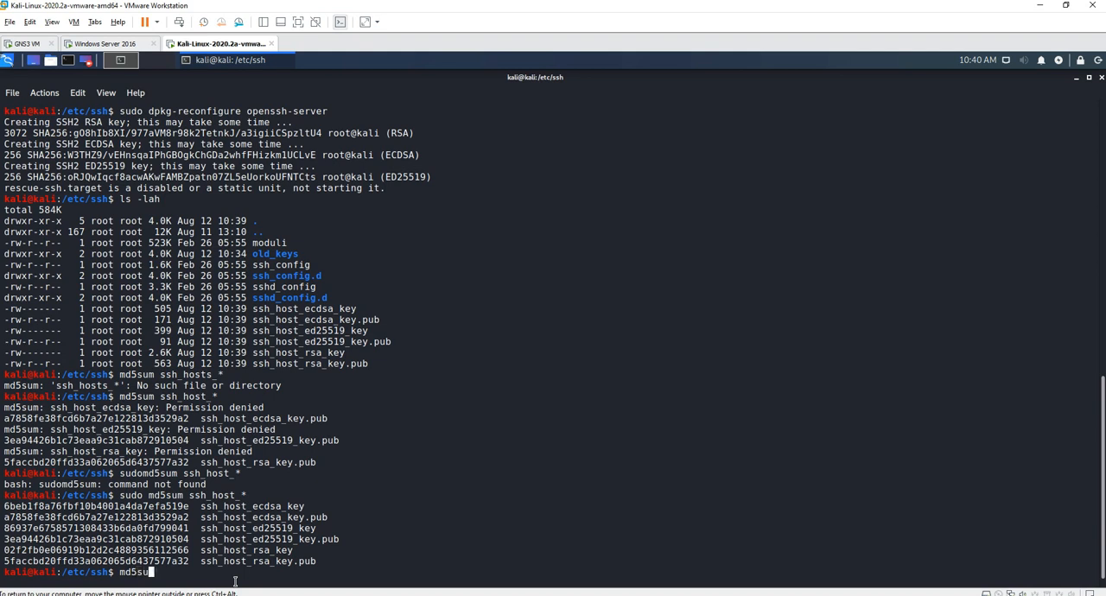
type("sudo")
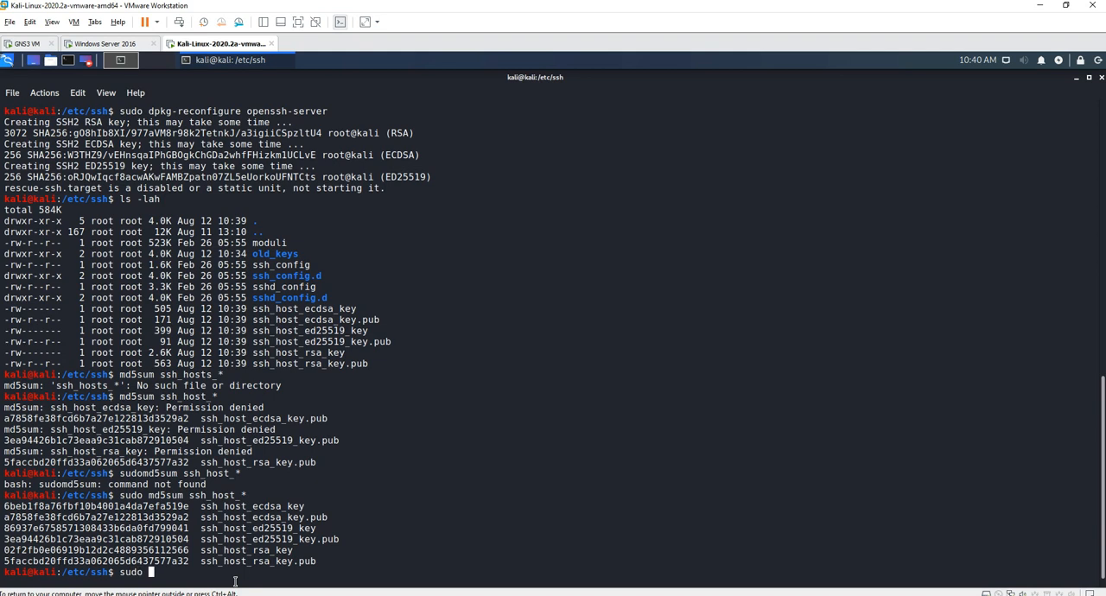
type("md5su")
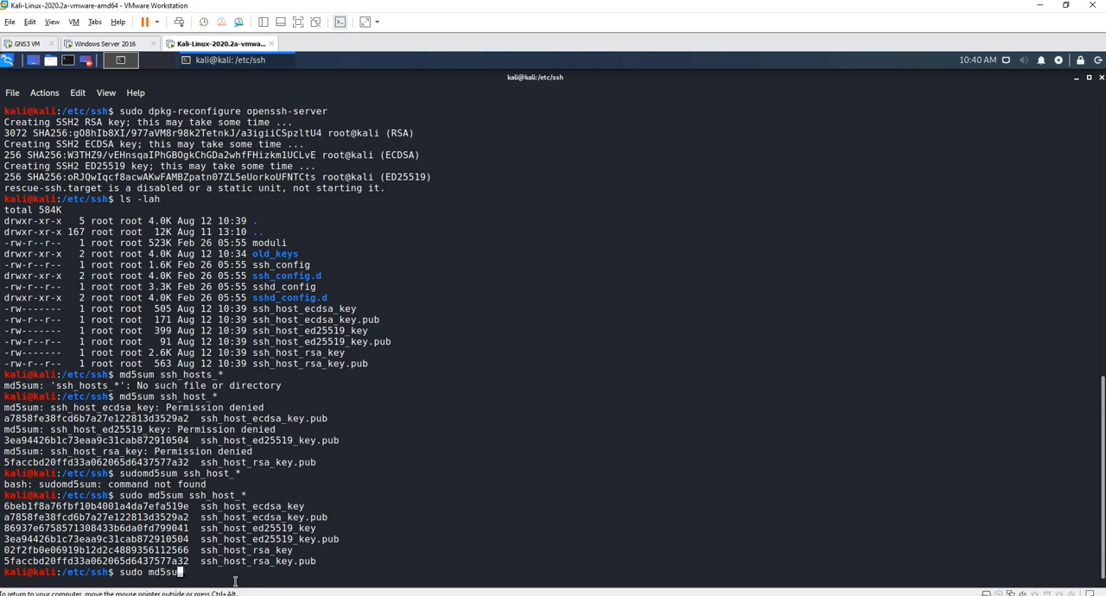
type("/")
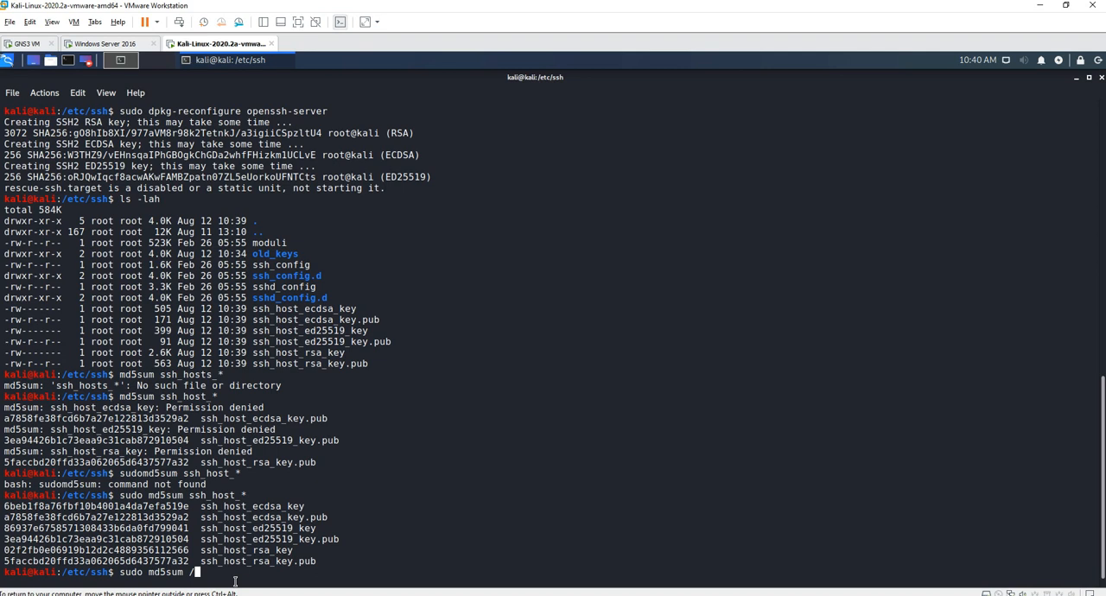
type("ol")
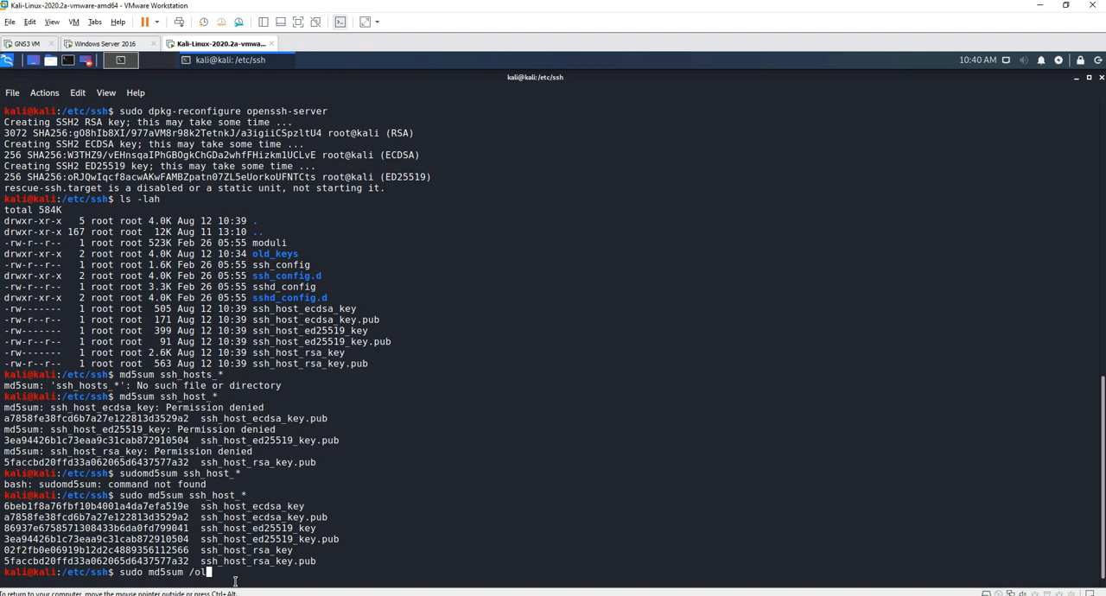
type("/old_")
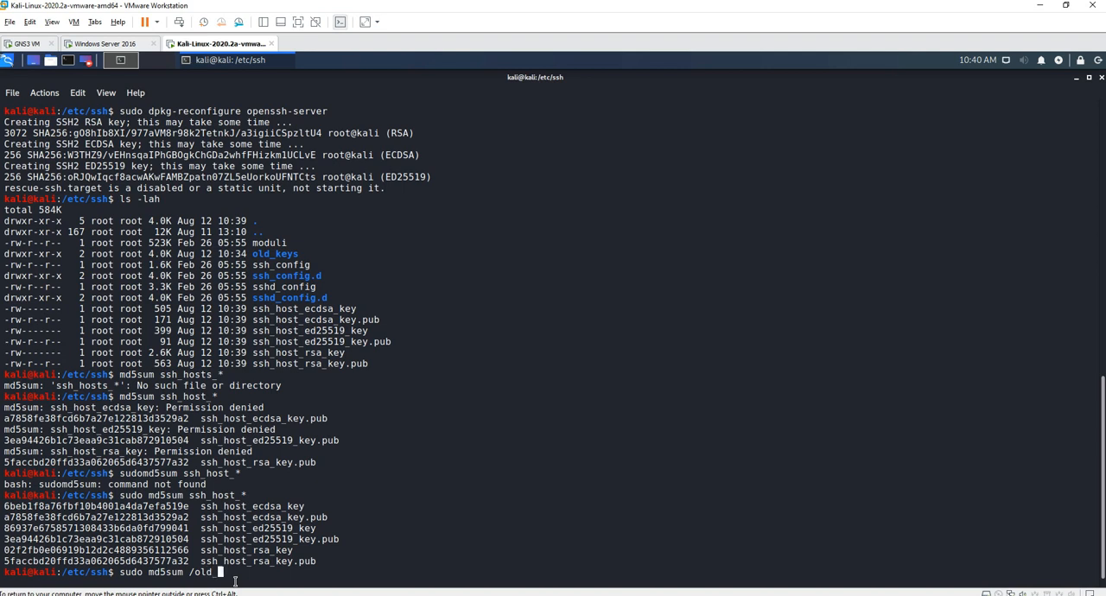
type("keys")
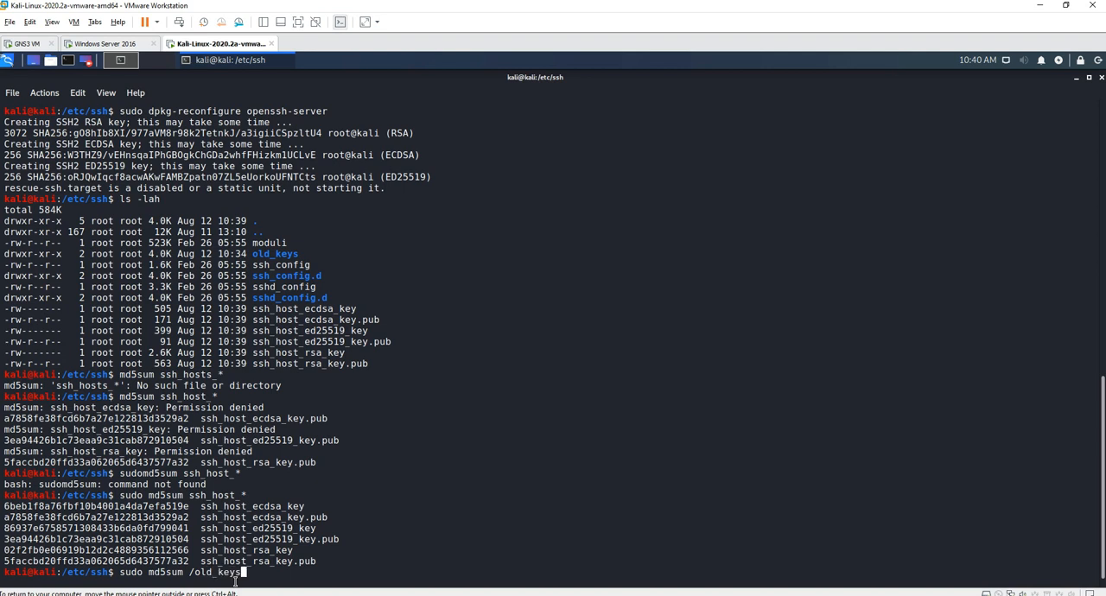
type("/")
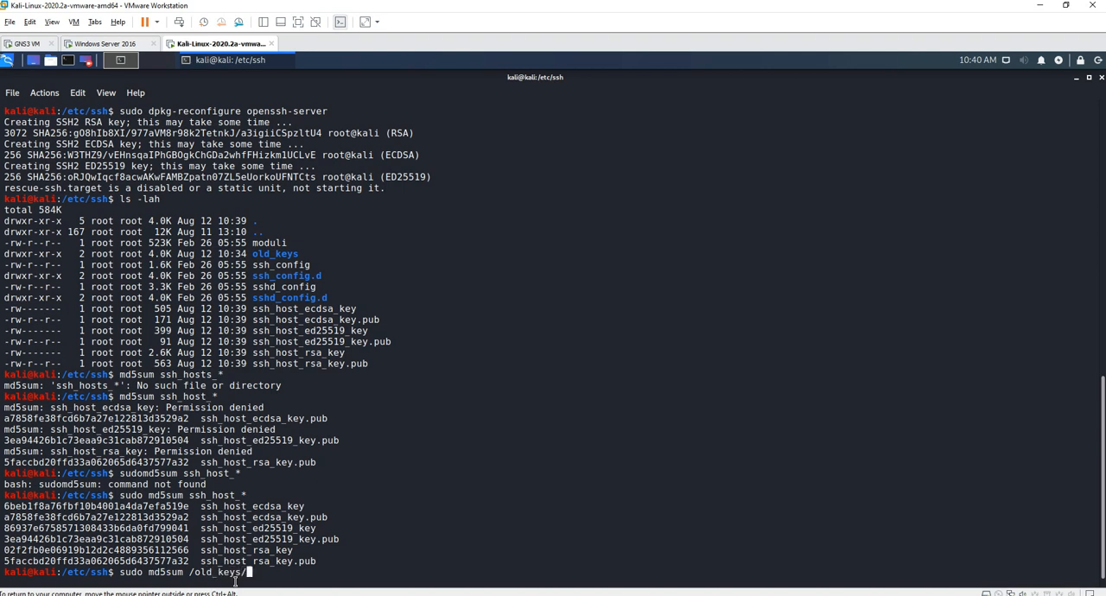
type("shh")
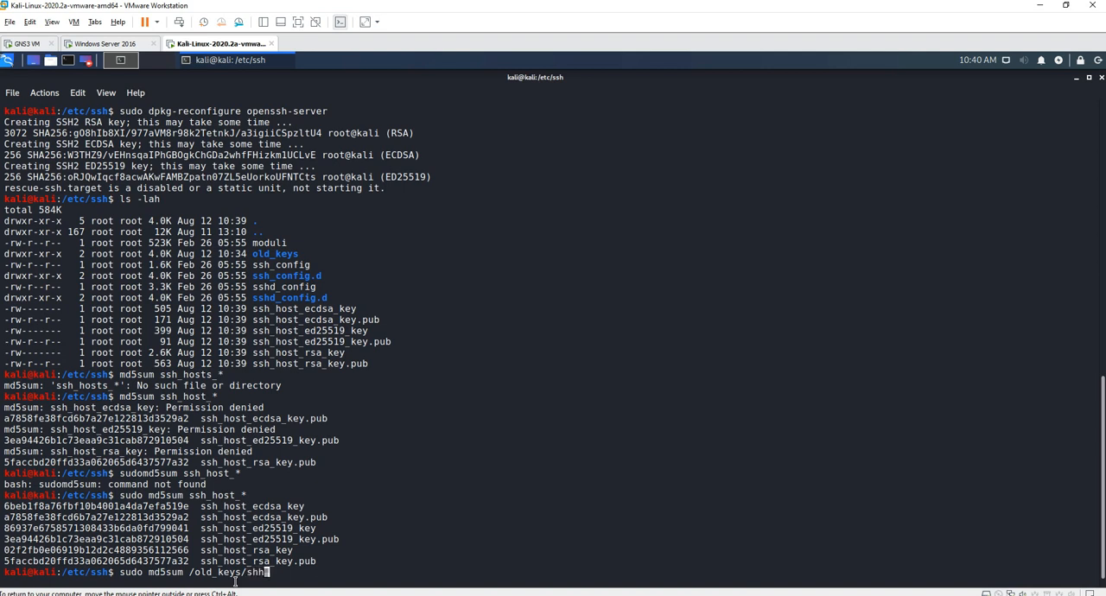
type("sh_host")
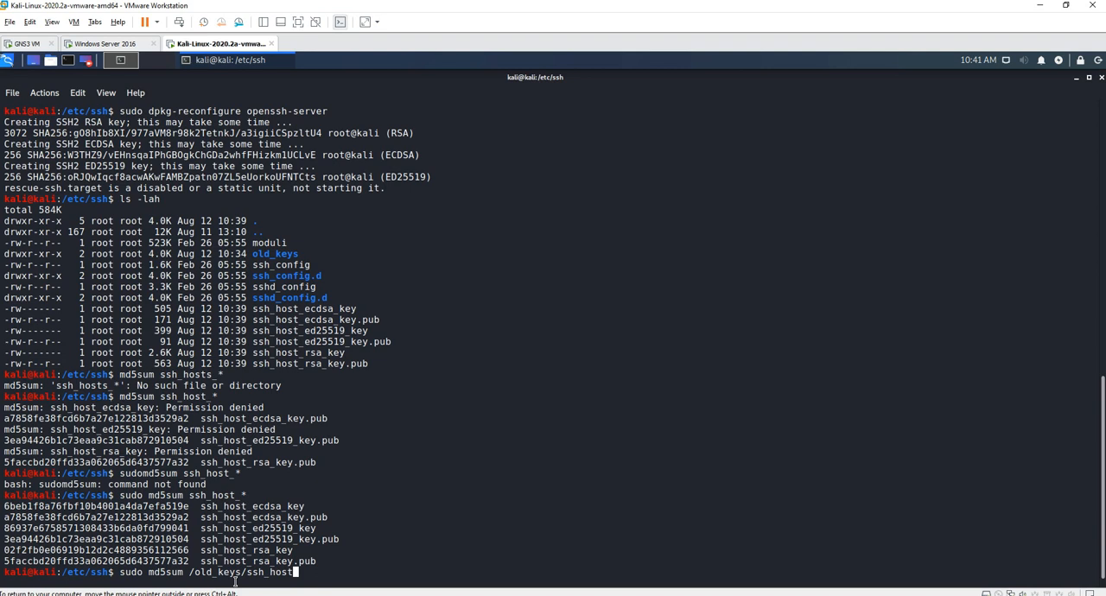
type("*")
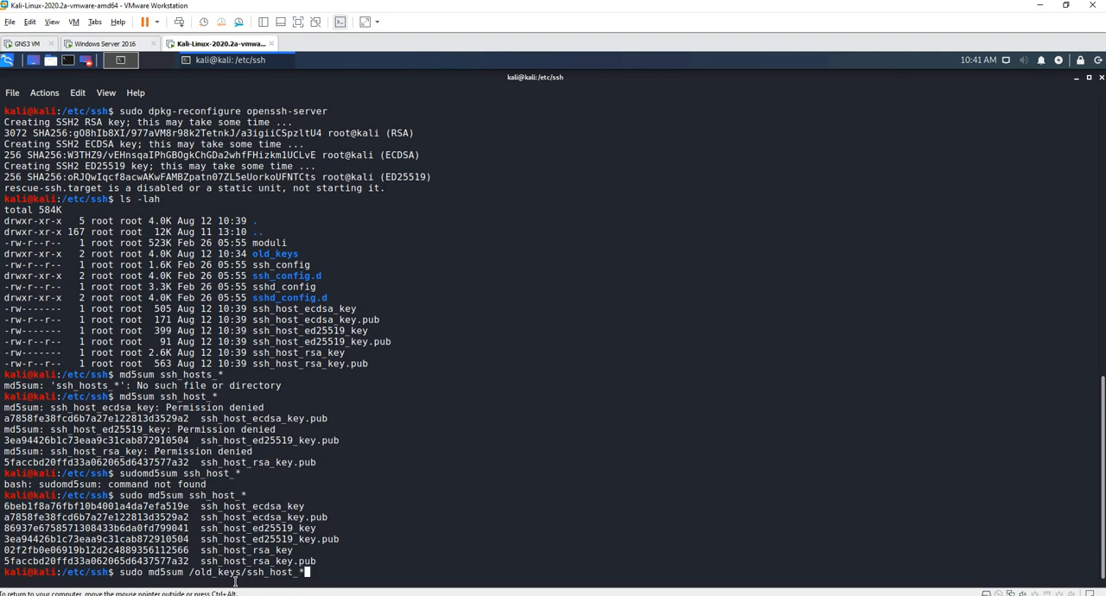
key("Return")
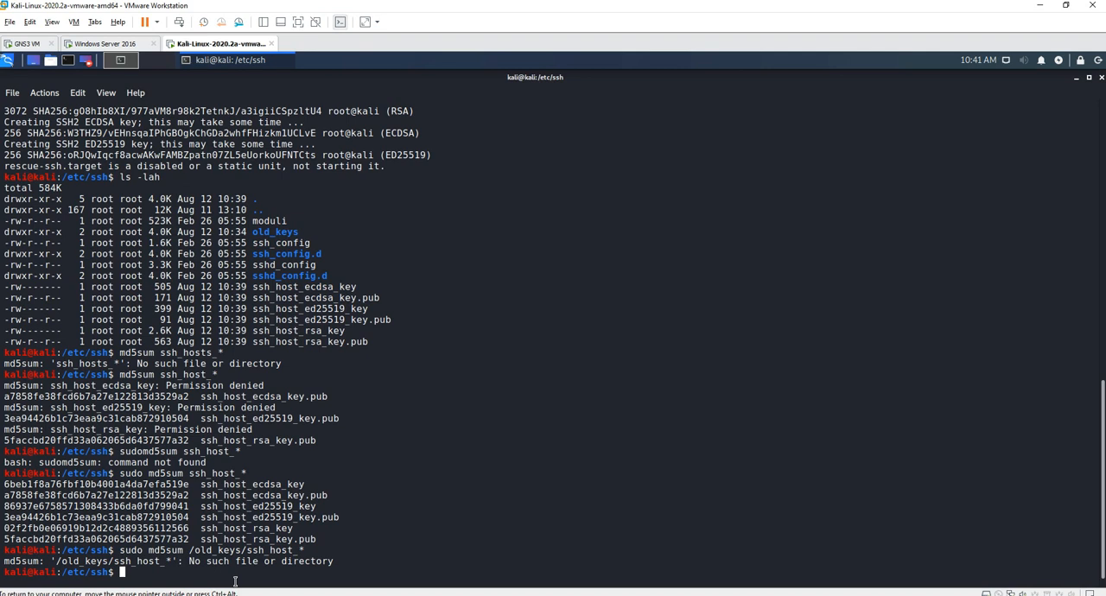
- Correct the path to /etc/ssh/old_keys/ssh_host_* and show the old keys' MD5 checksums
type("sudo md5sum /old_keys/ssh_host_*")
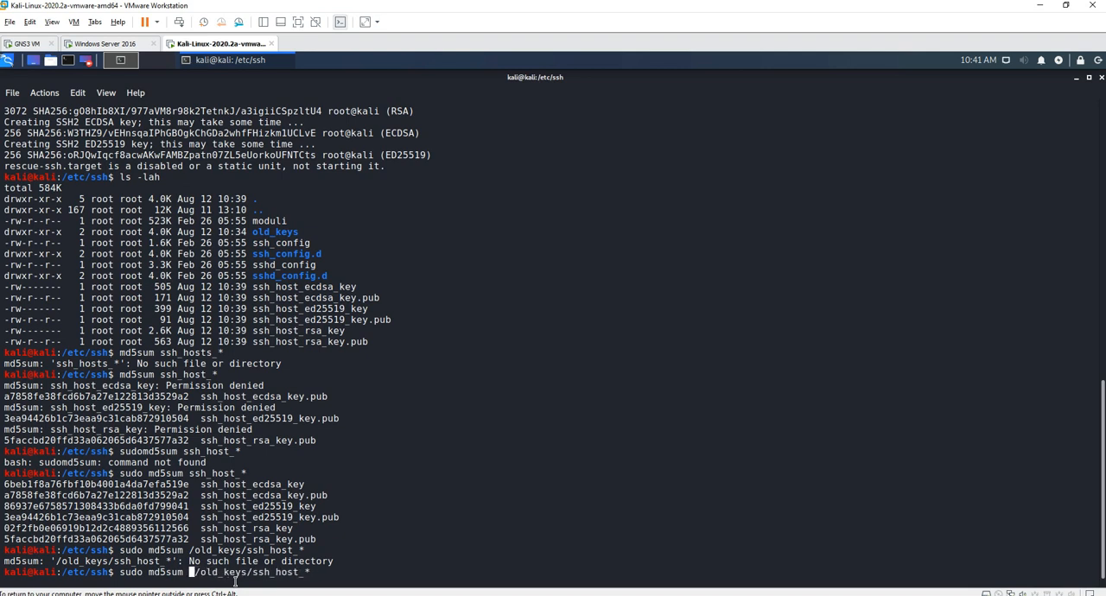
type("/etc.")
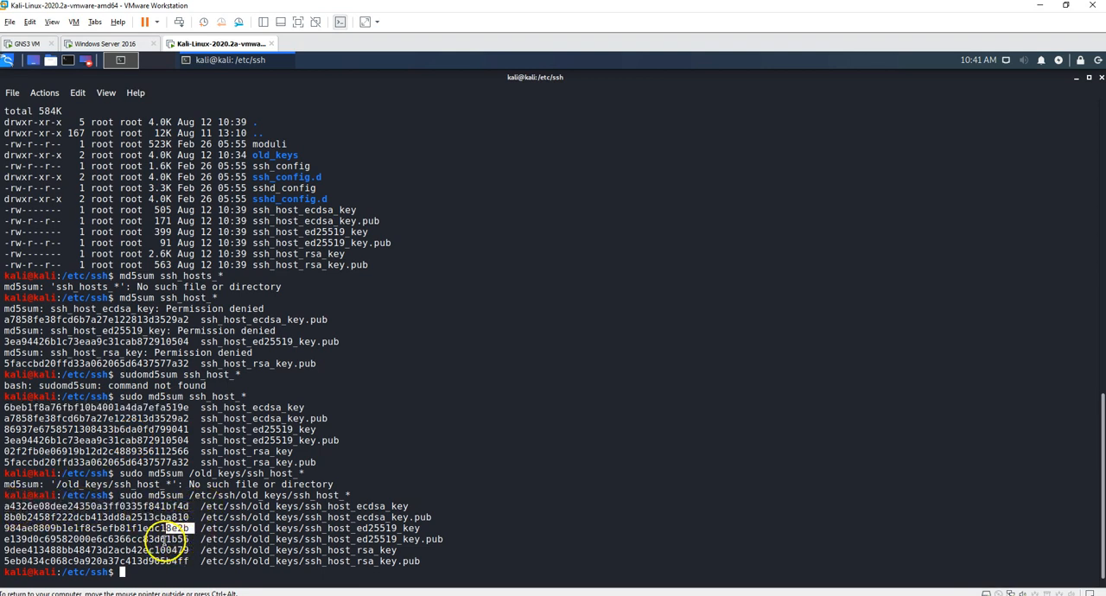
mouse_move(138, 577)
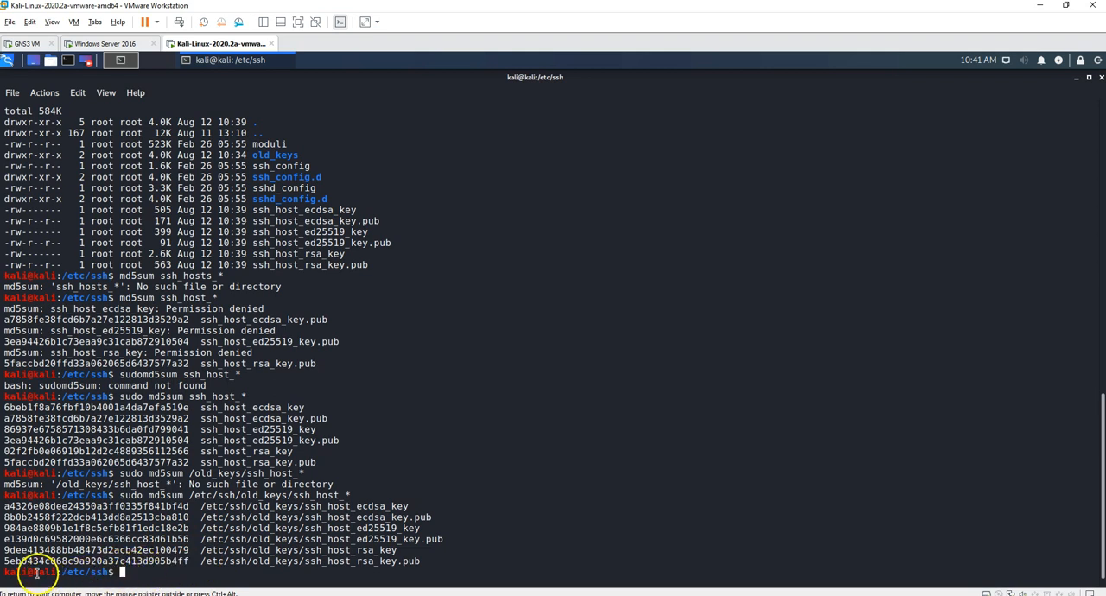
mouse_move(130, 572)
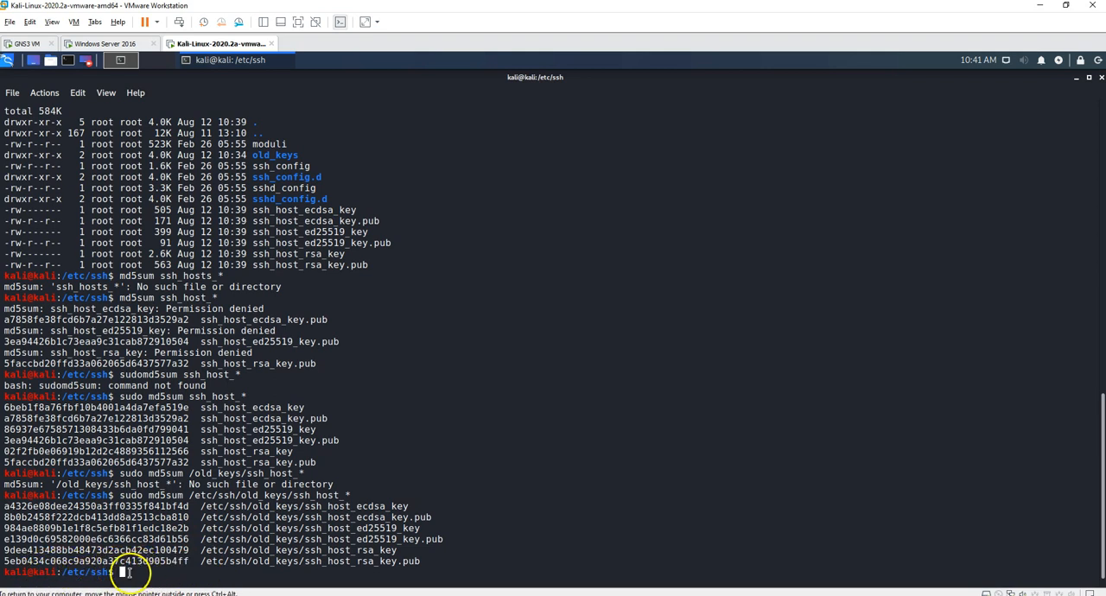